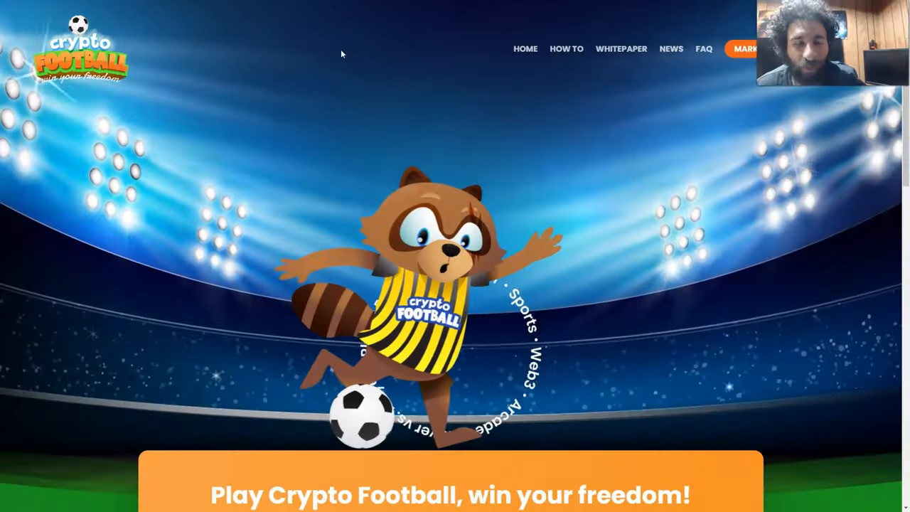
Show the 'How to earn?' guide listing the four earning methods, with the footer below
scroll(down, 3)
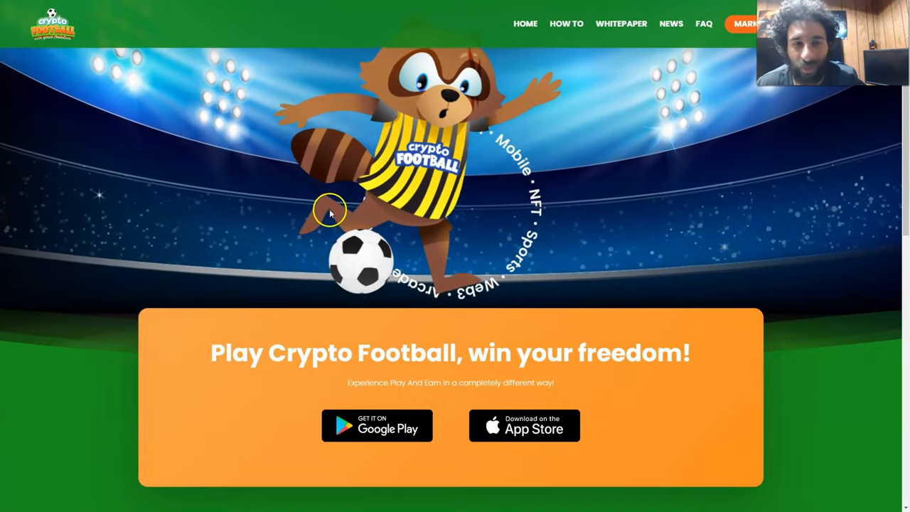
scroll(down, 3)
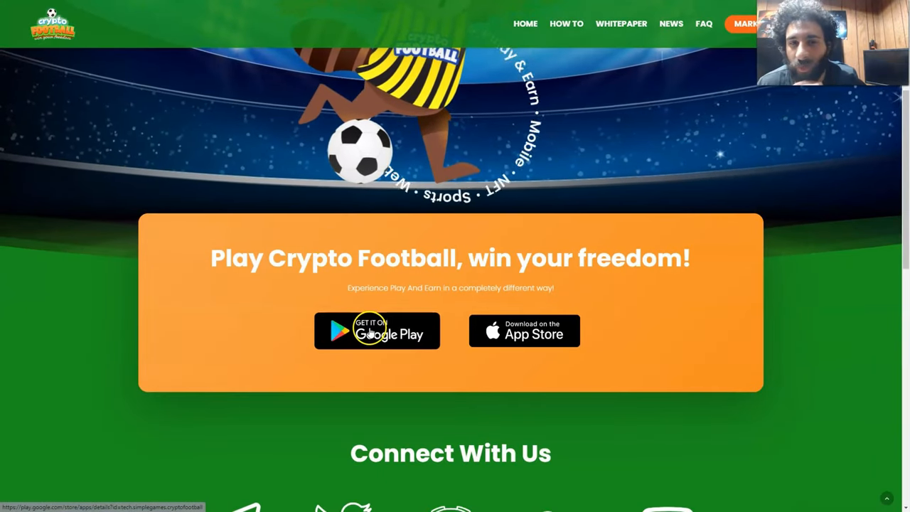
mouse_move(498, 359)
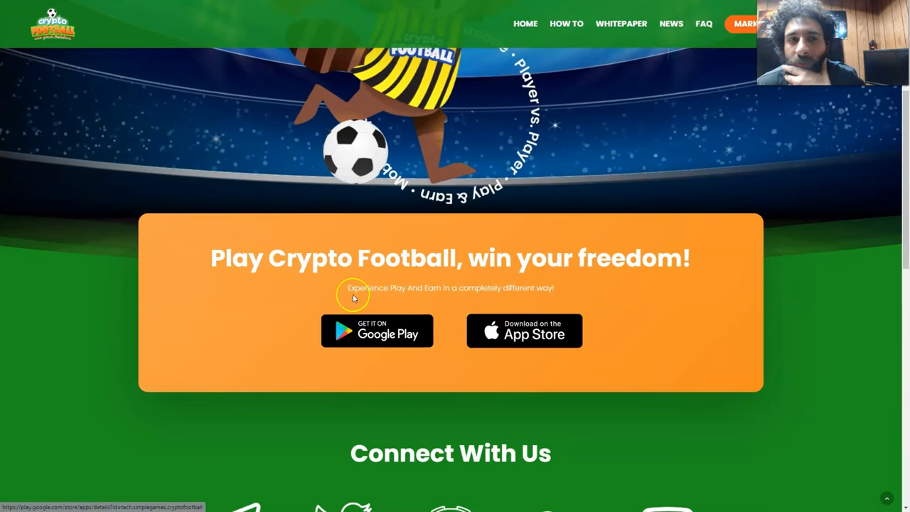
mouse_move(501, 259)
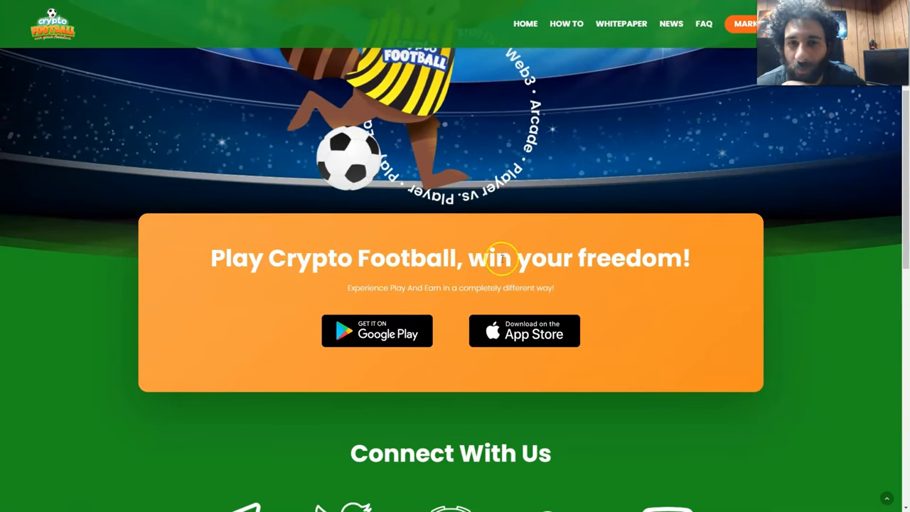
scroll(down, 3)
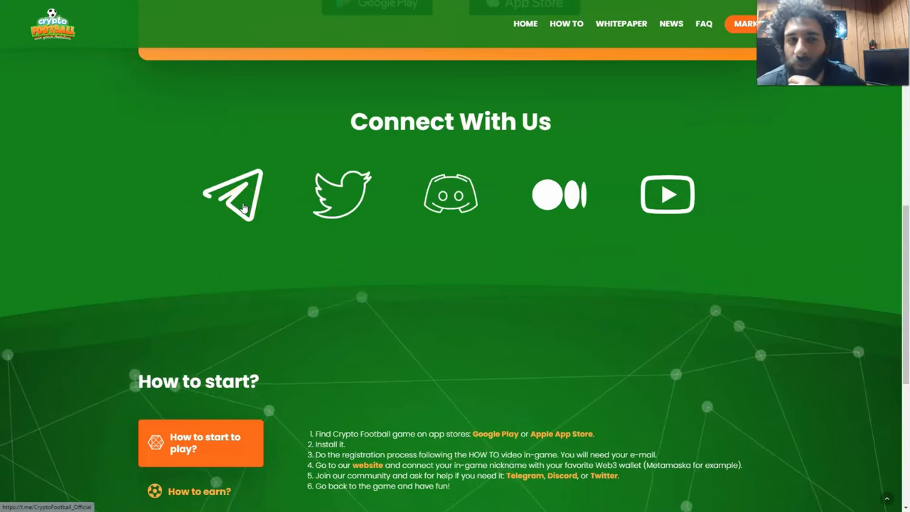
mouse_move(657, 194)
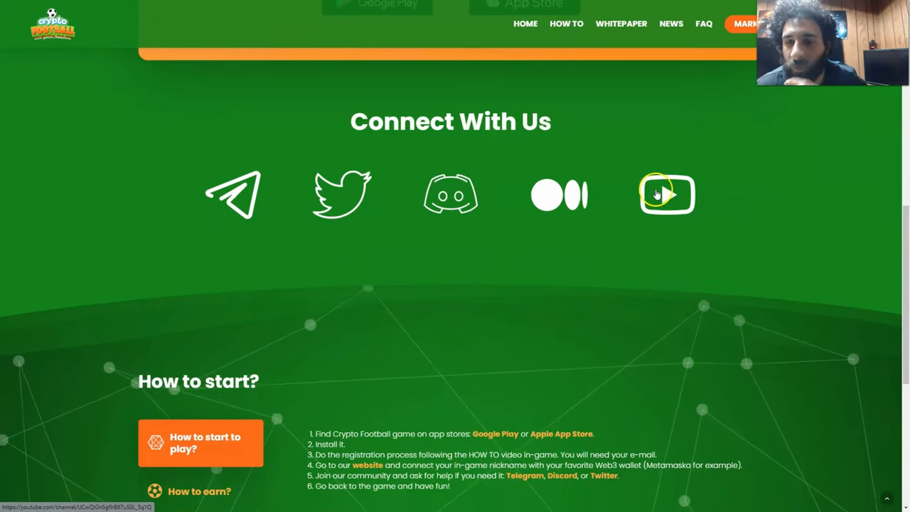
scroll(down, 3)
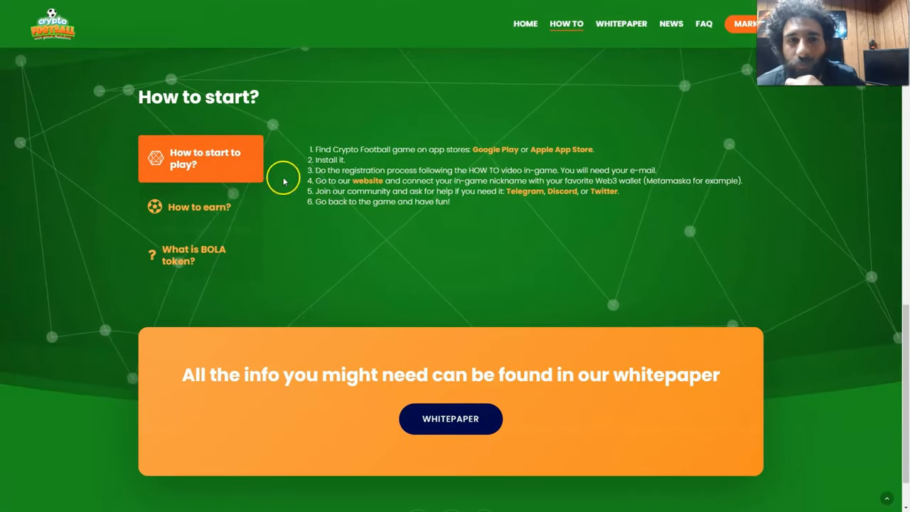
mouse_move(501, 150)
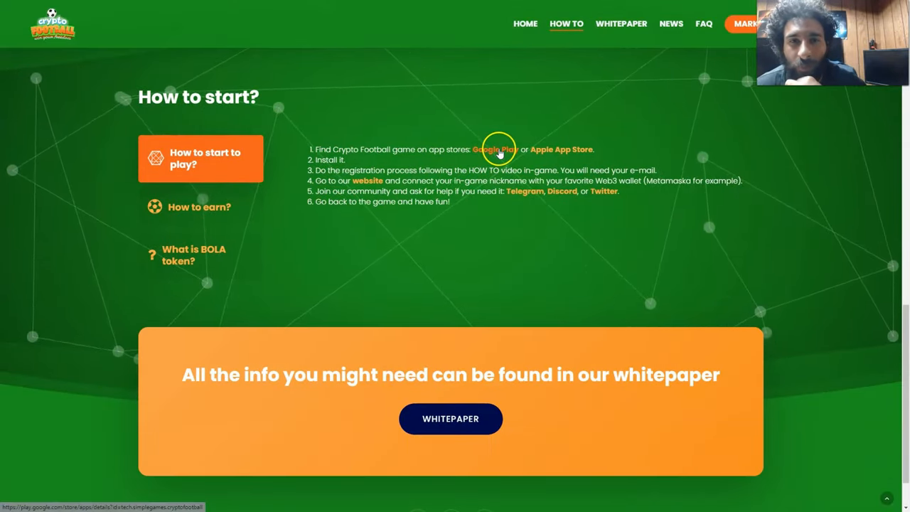
mouse_move(316, 171)
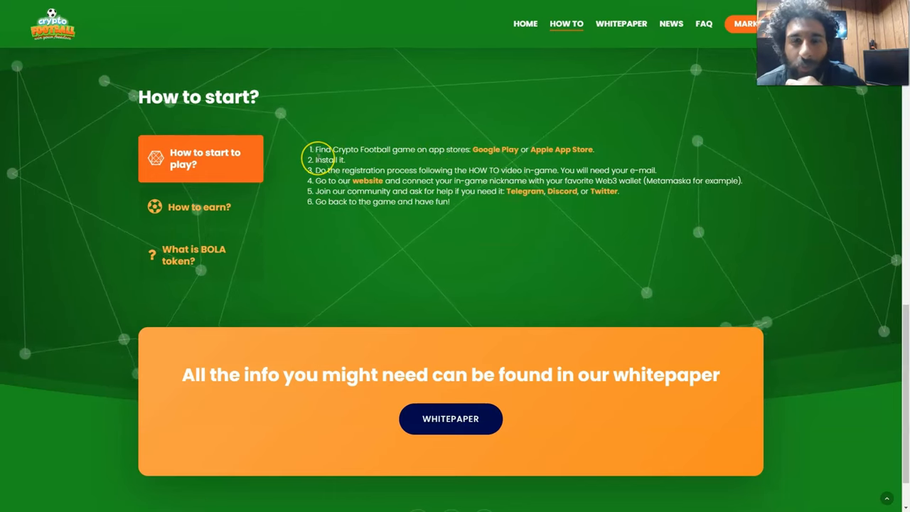
mouse_move(505, 171)
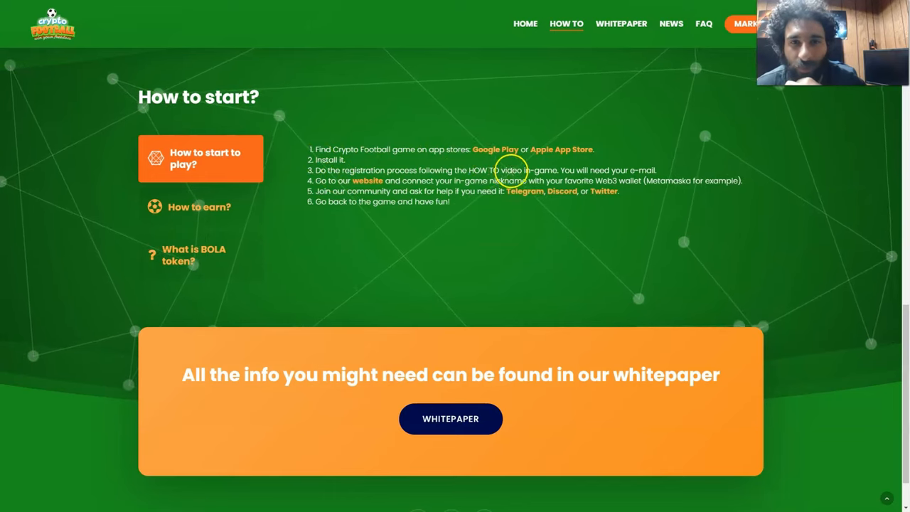
mouse_move(634, 171)
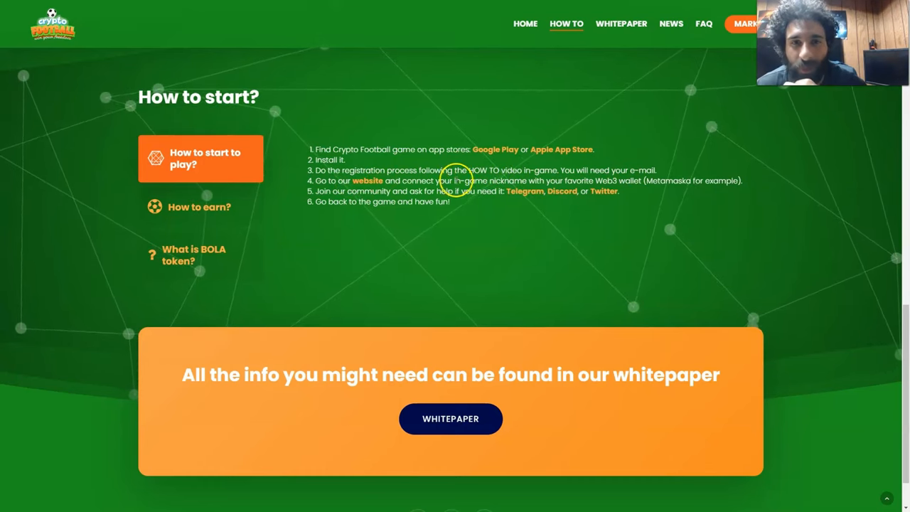
mouse_move(597, 177)
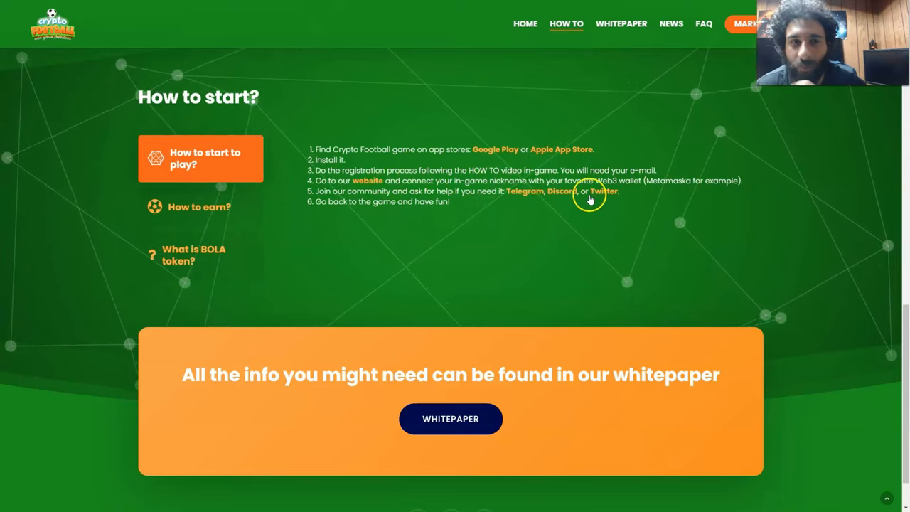
mouse_move(458, 190)
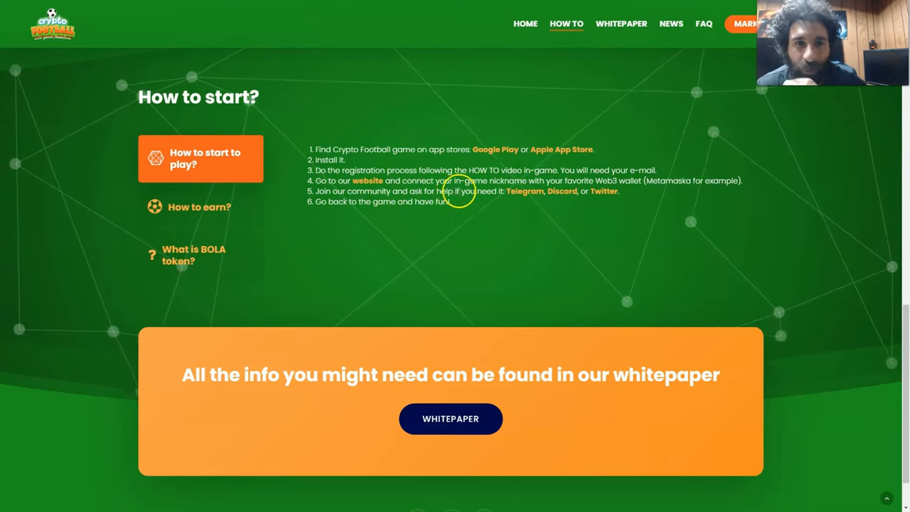
mouse_move(559, 196)
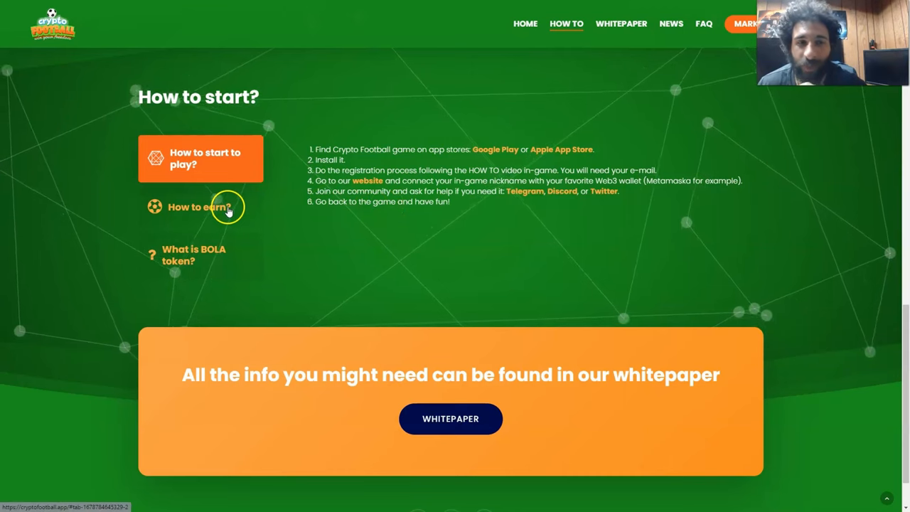
click(200, 208)
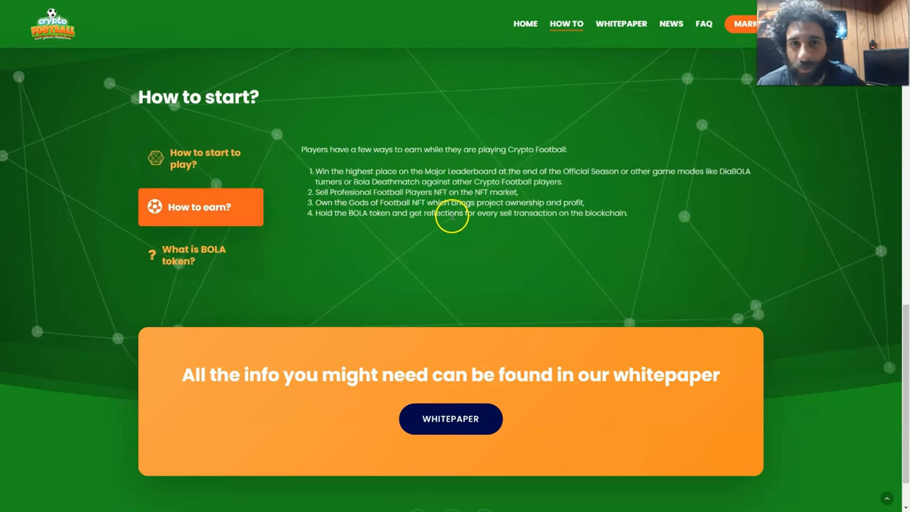
mouse_move(344, 173)
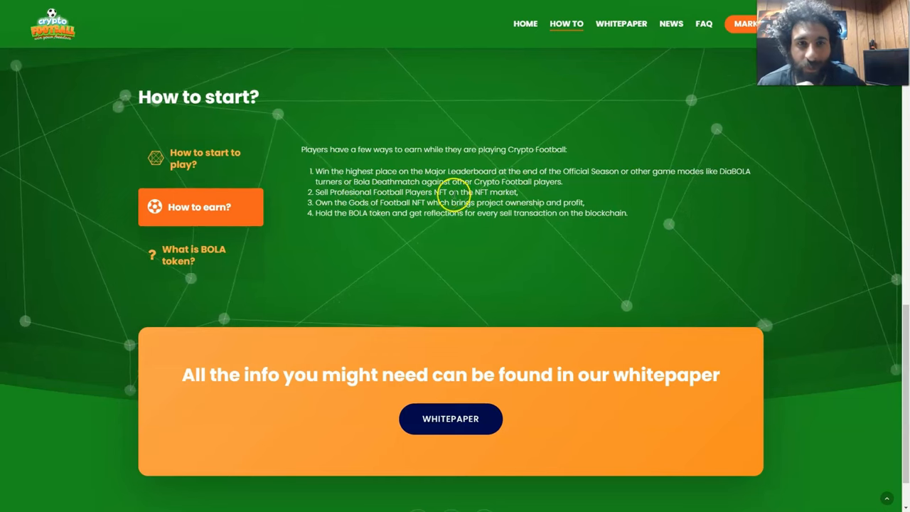
scroll(down, 3)
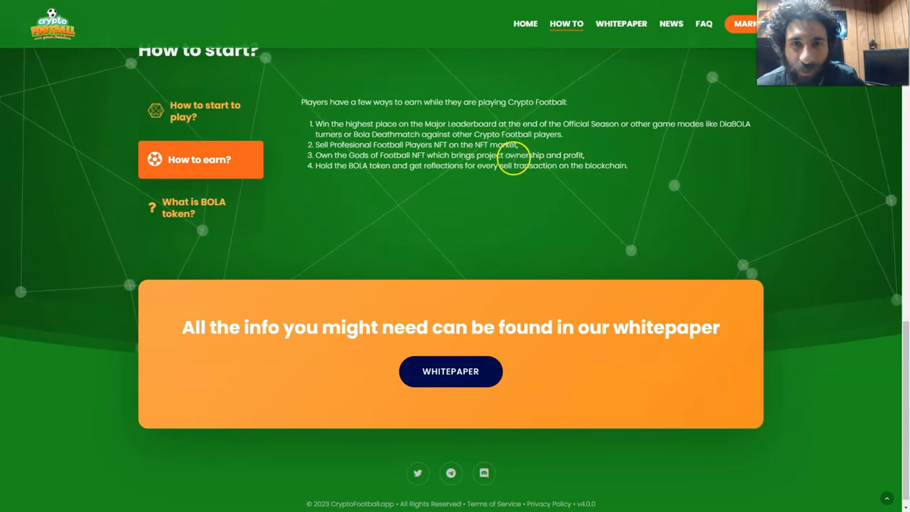
mouse_move(421, 173)
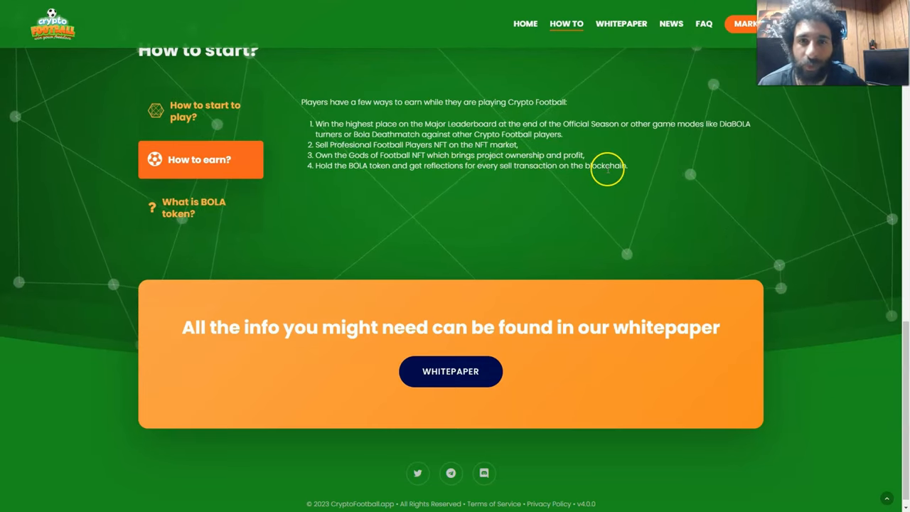
Show the 'What is BOLA token?' explanation, then return to the homepage hero
click(193, 207)
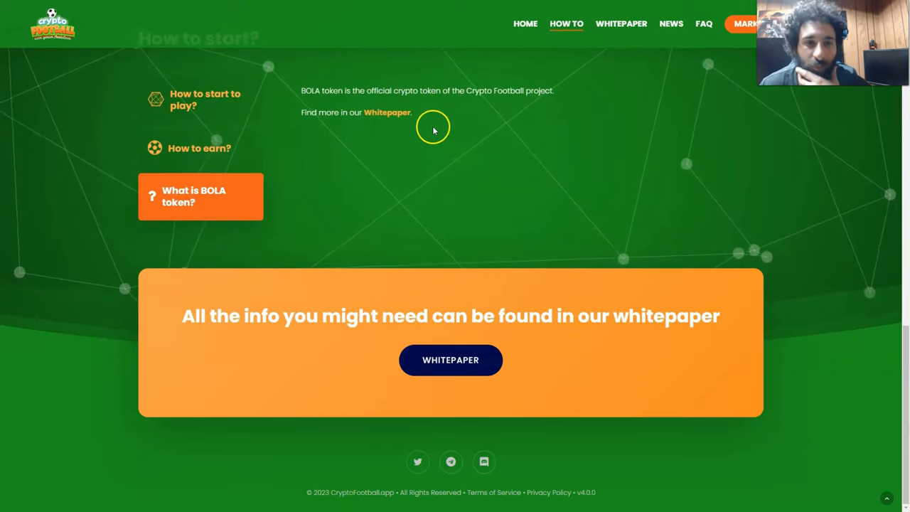
mouse_move(361, 266)
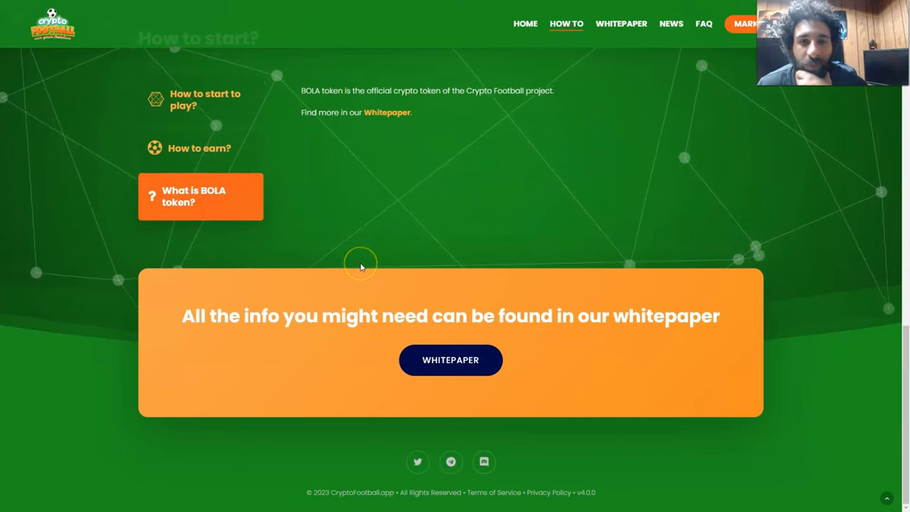
mouse_move(465, 368)
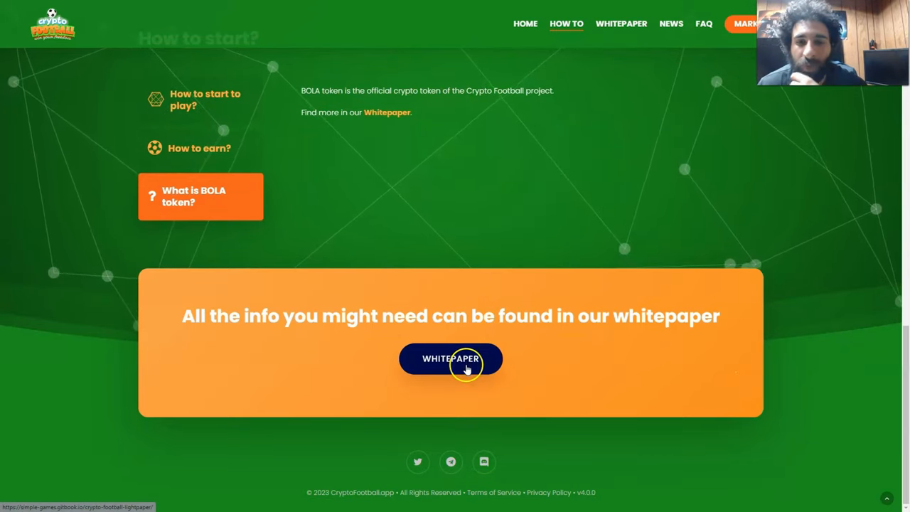
mouse_move(449, 350)
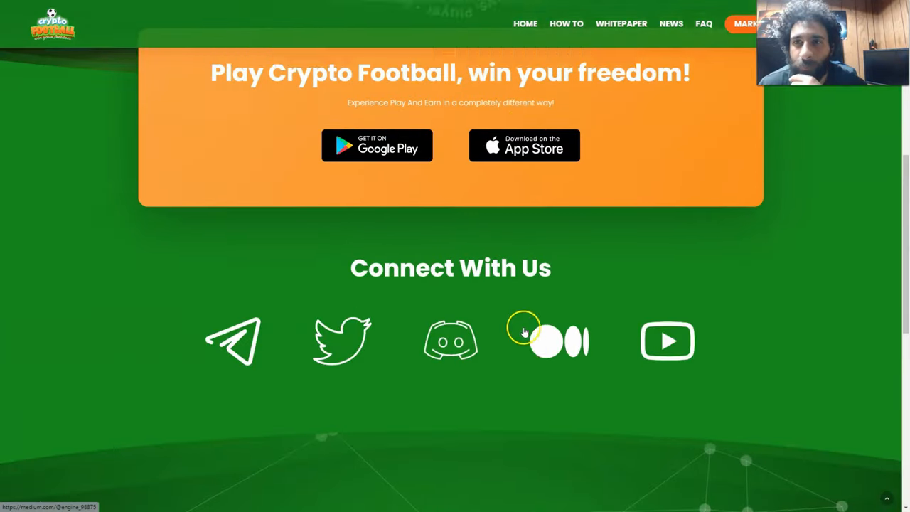
scroll(up, 3)
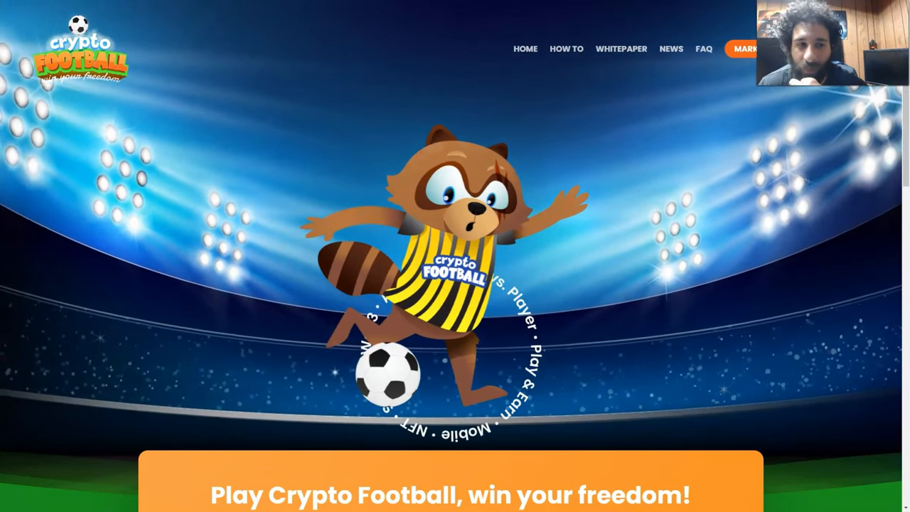
Open the whitepaper and read its introduction, How to start and Earning possibilities pages
click(623, 48)
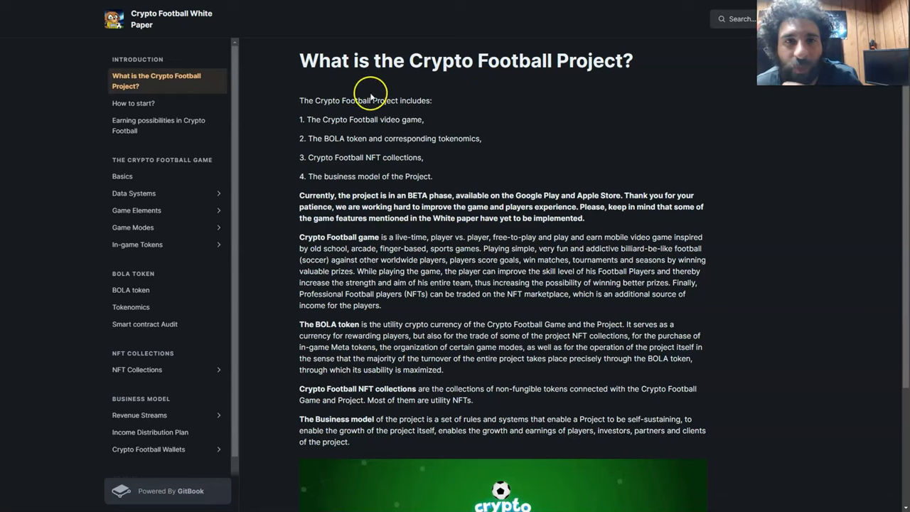
mouse_move(335, 151)
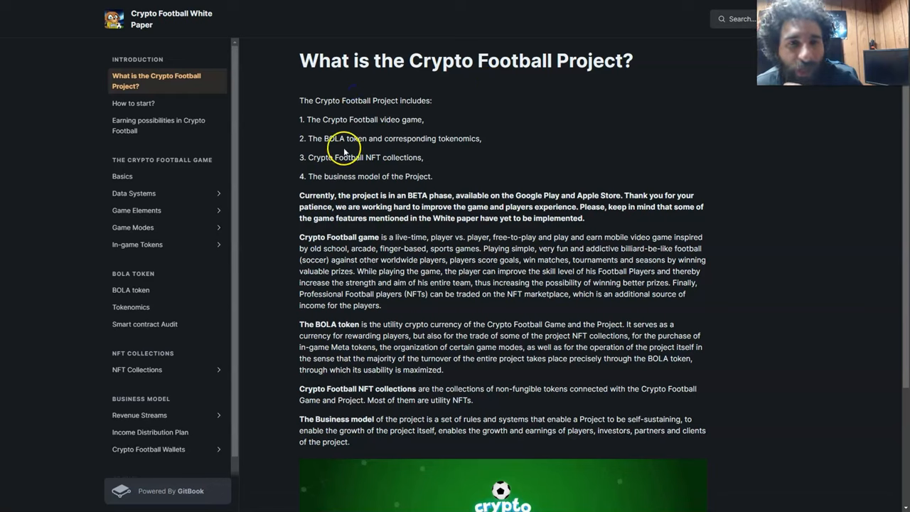
mouse_move(364, 161)
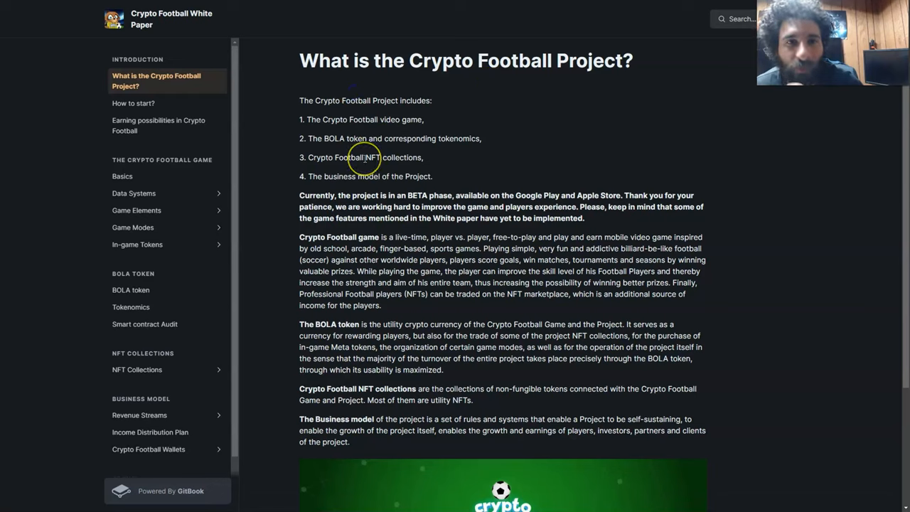
scroll(down, 3)
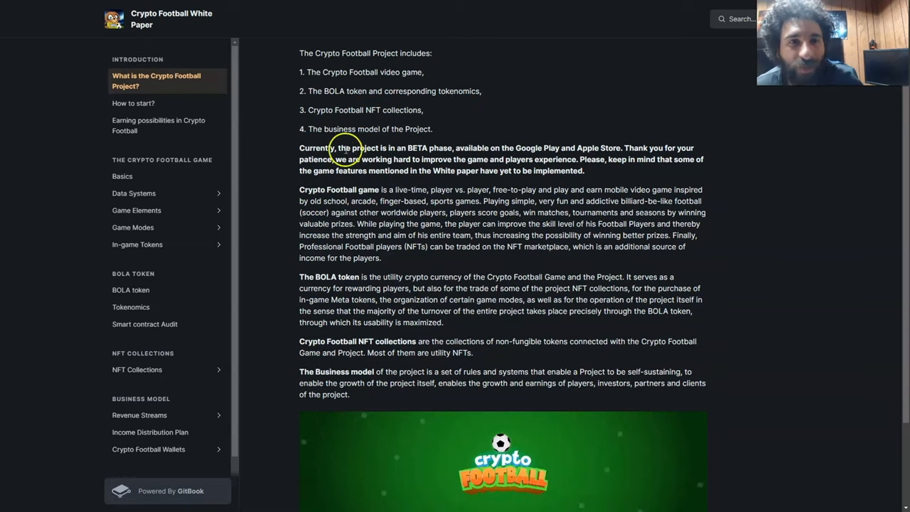
mouse_move(337, 139)
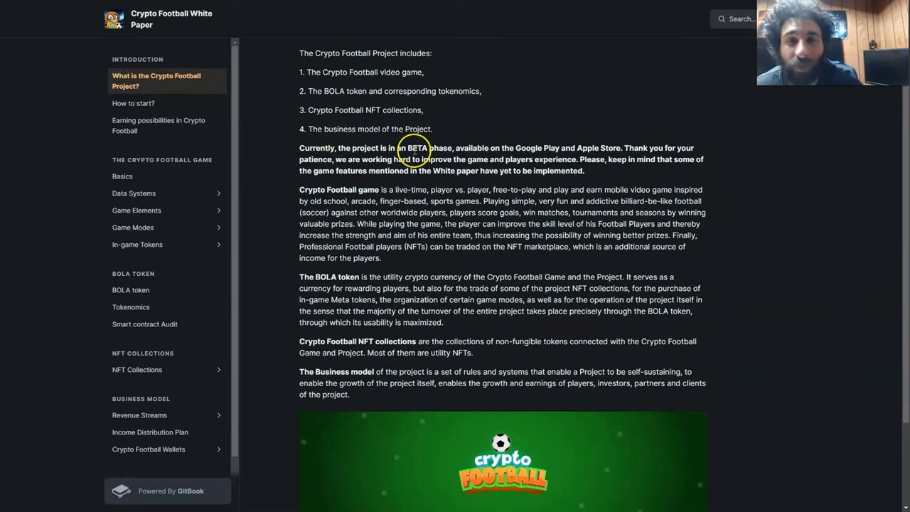
mouse_move(530, 148)
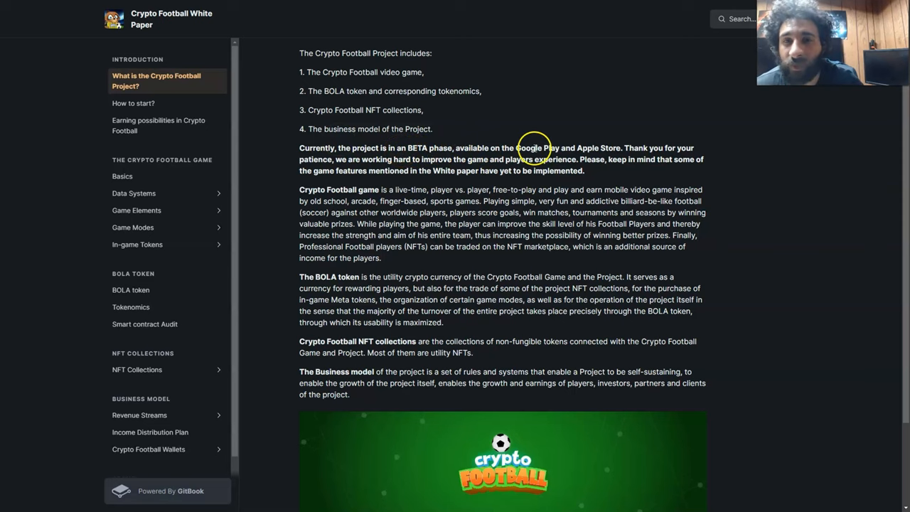
scroll(down, 3)
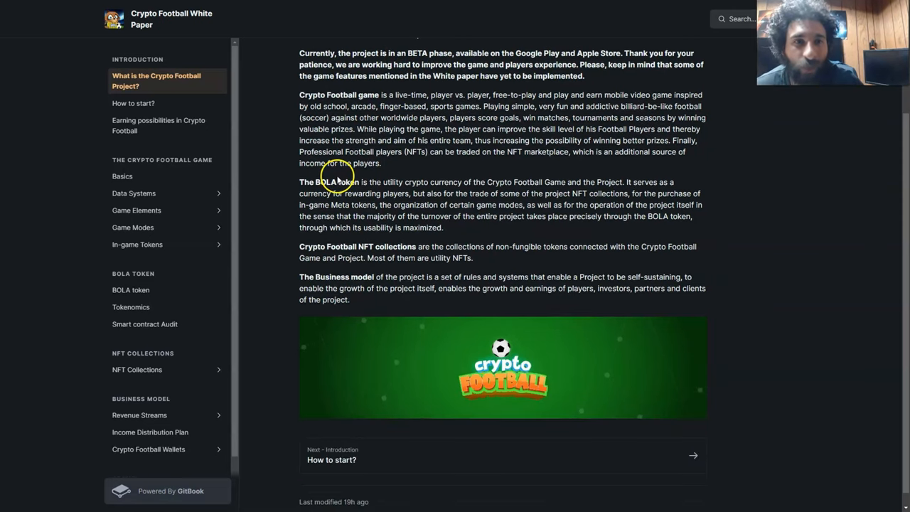
mouse_move(406, 100)
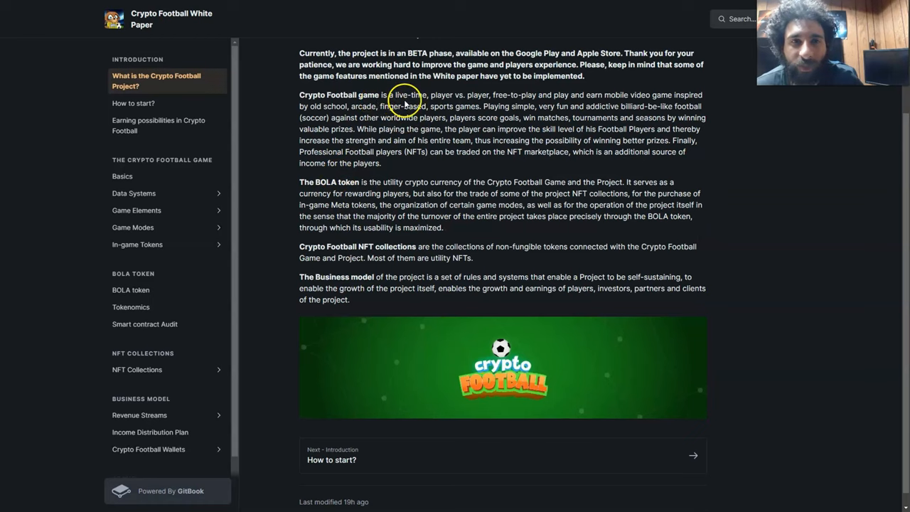
mouse_move(554, 106)
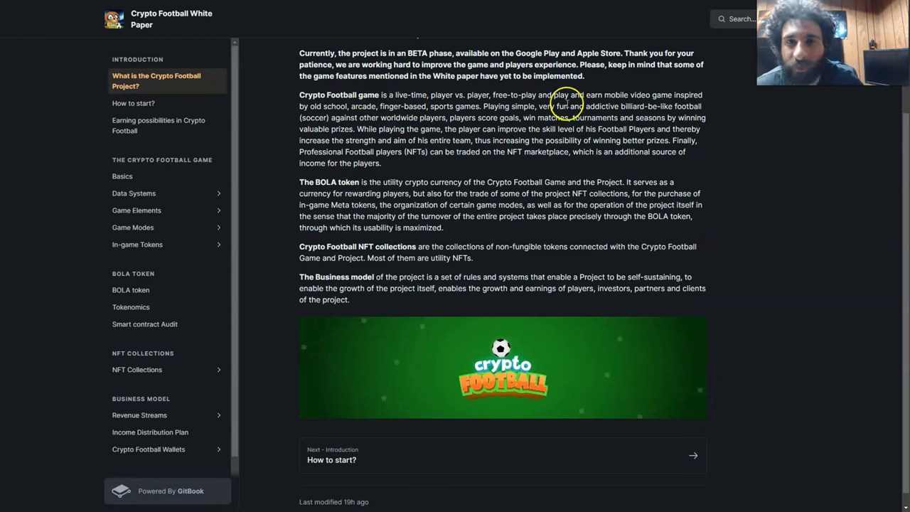
mouse_move(647, 114)
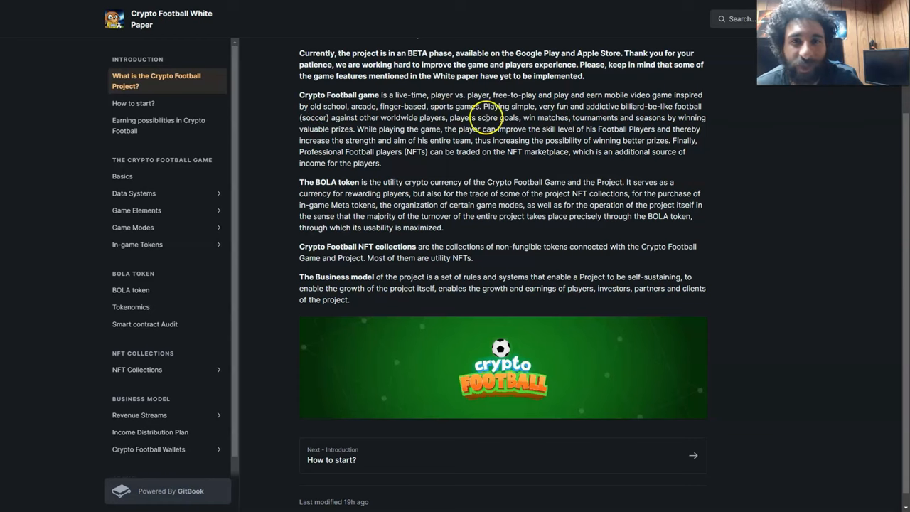
mouse_move(618, 117)
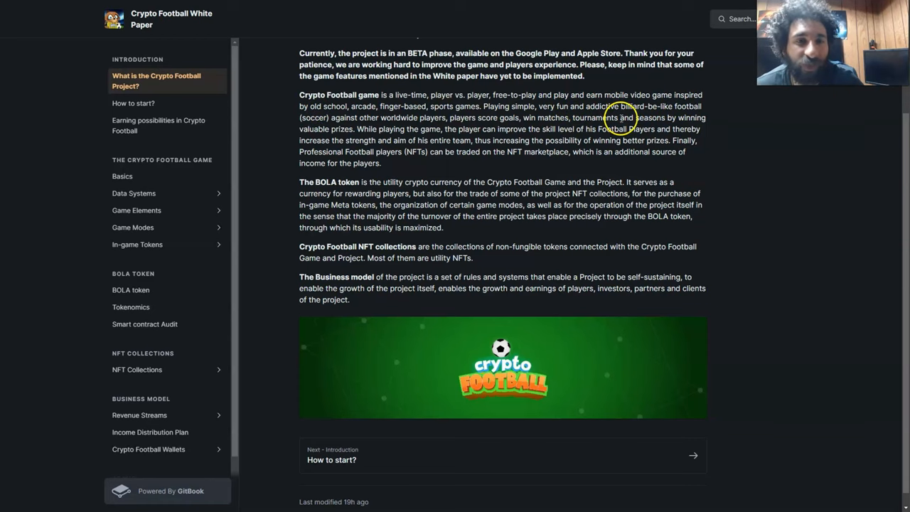
mouse_move(341, 247)
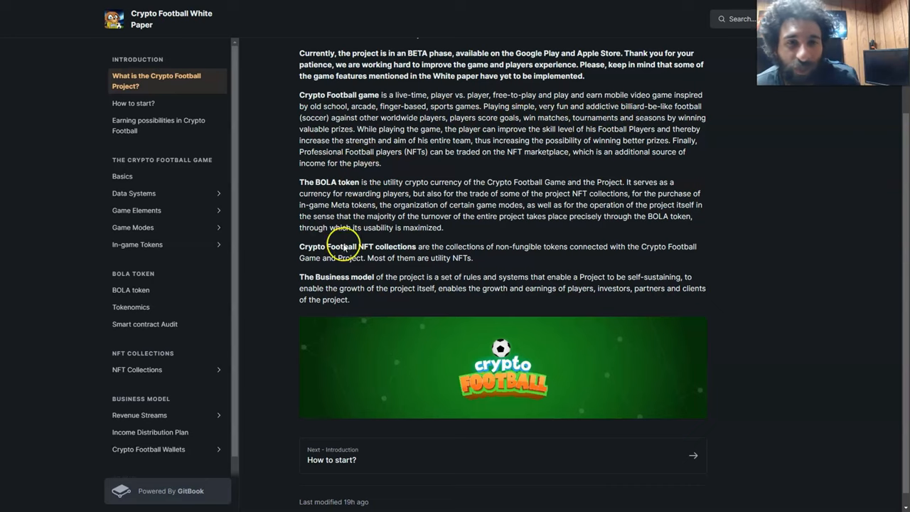
mouse_move(155, 102)
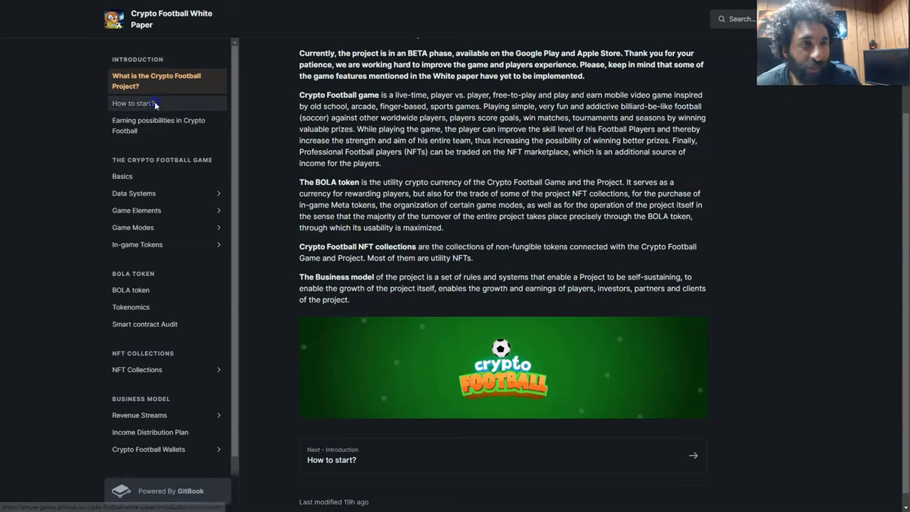
click(134, 103)
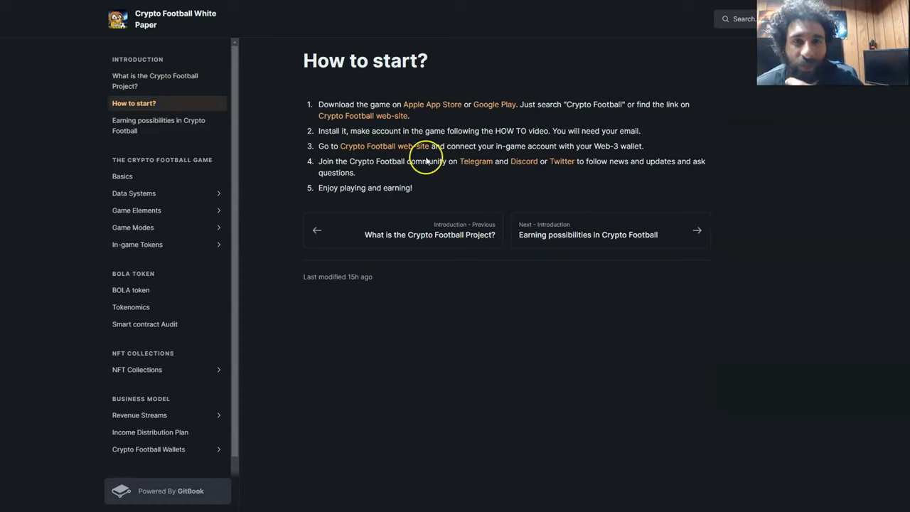
mouse_move(377, 164)
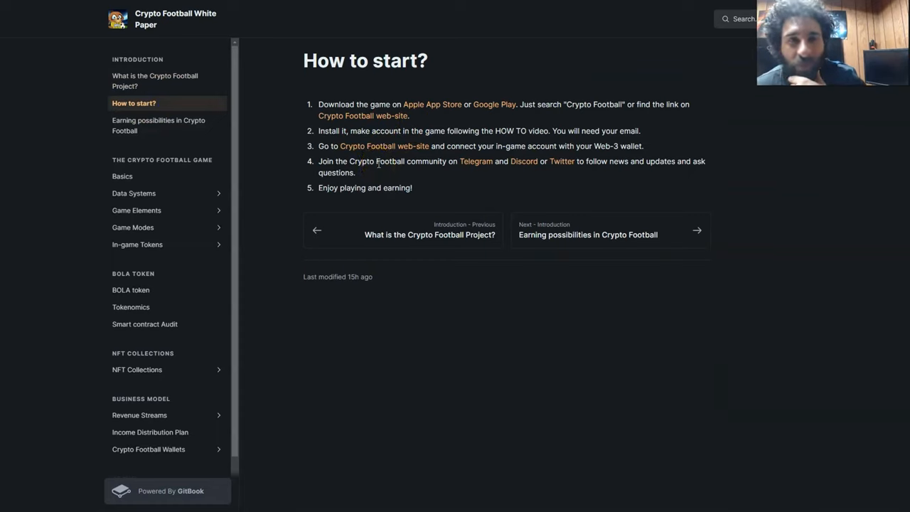
mouse_move(188, 137)
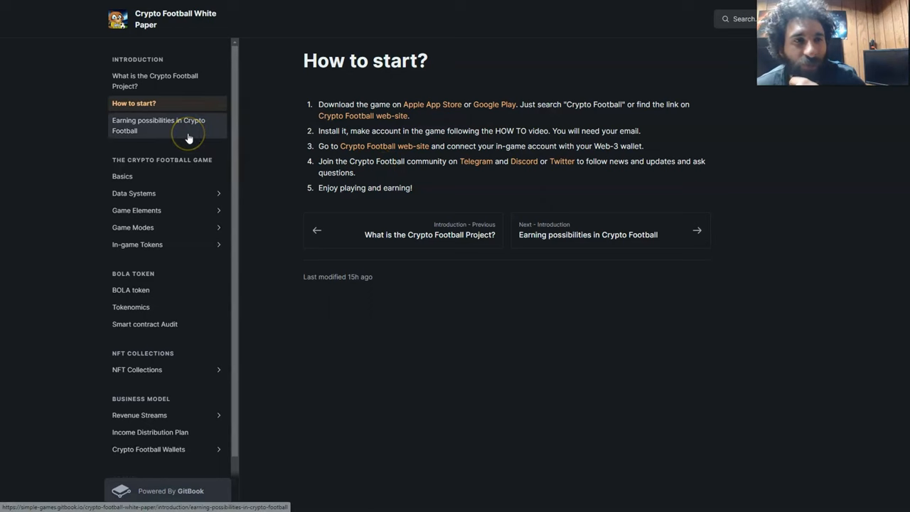
click(158, 126)
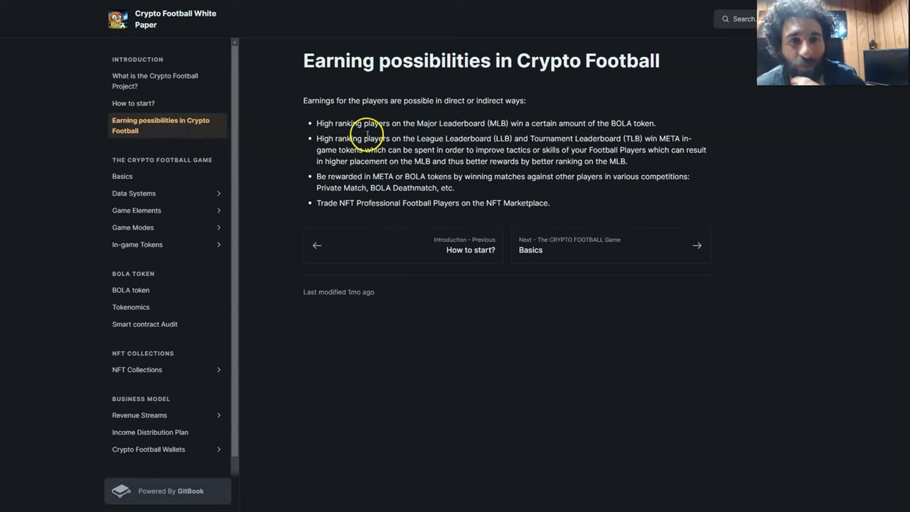
mouse_move(350, 145)
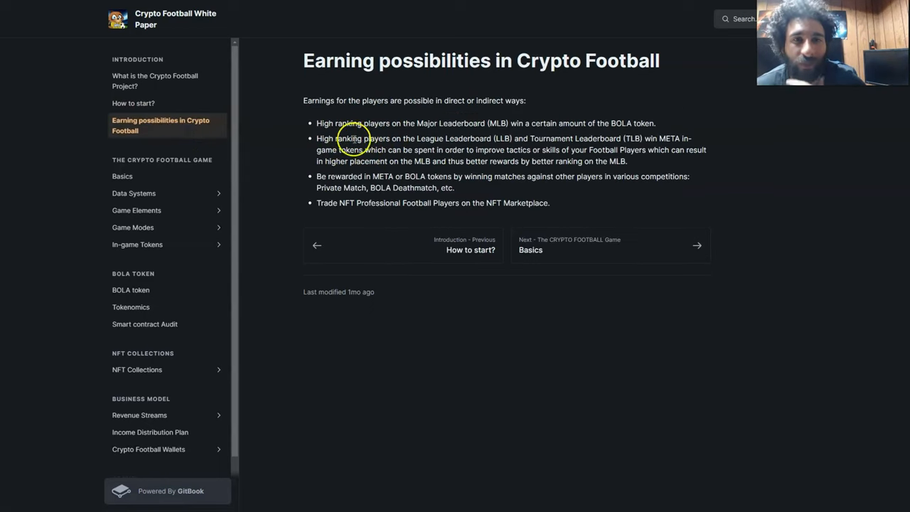
mouse_move(430, 182)
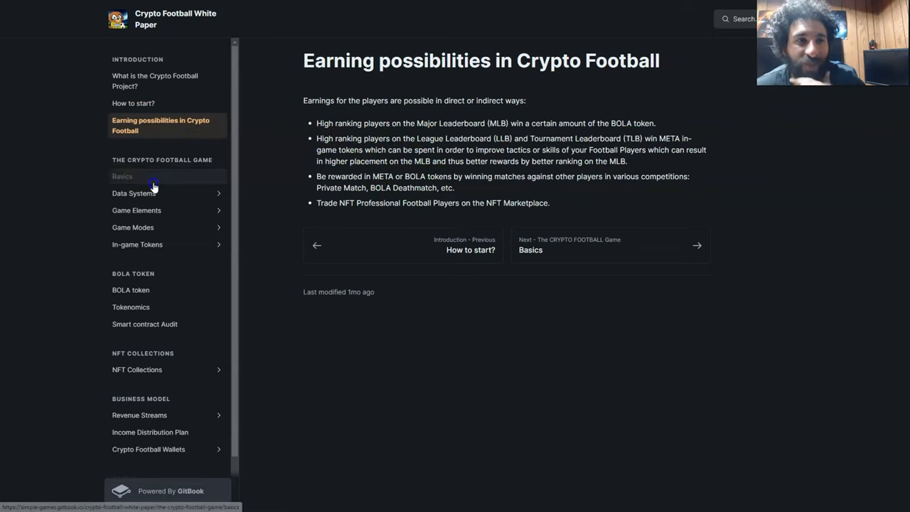
Page through Basics, Data Systems, Rewards System and Leagues System to the Player Level System page
click(123, 176)
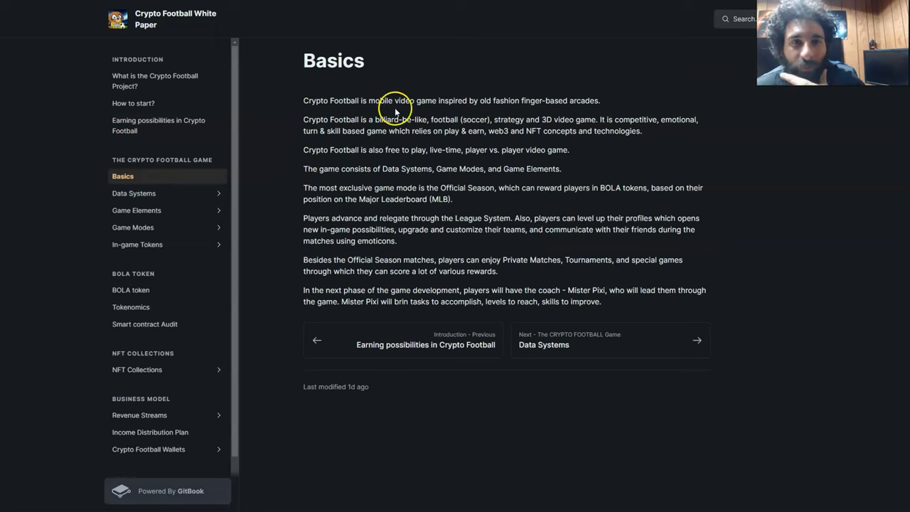
click(134, 193)
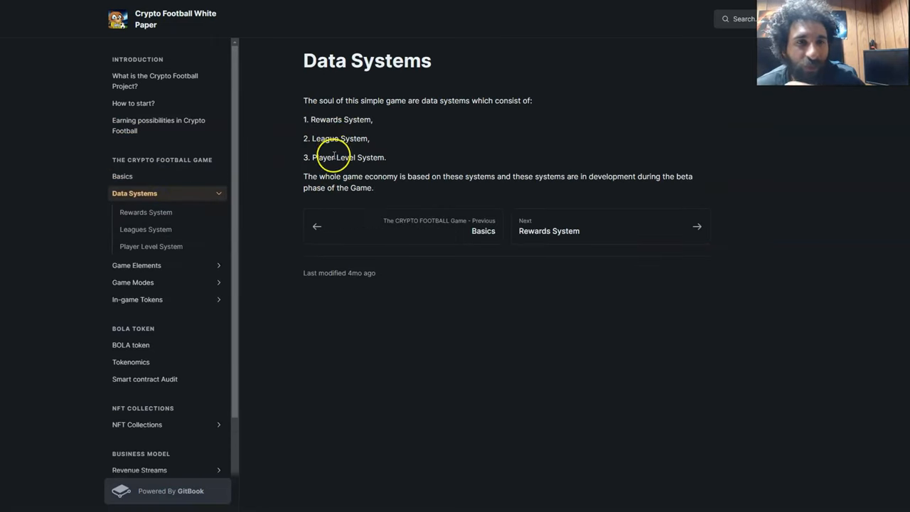
click(145, 212)
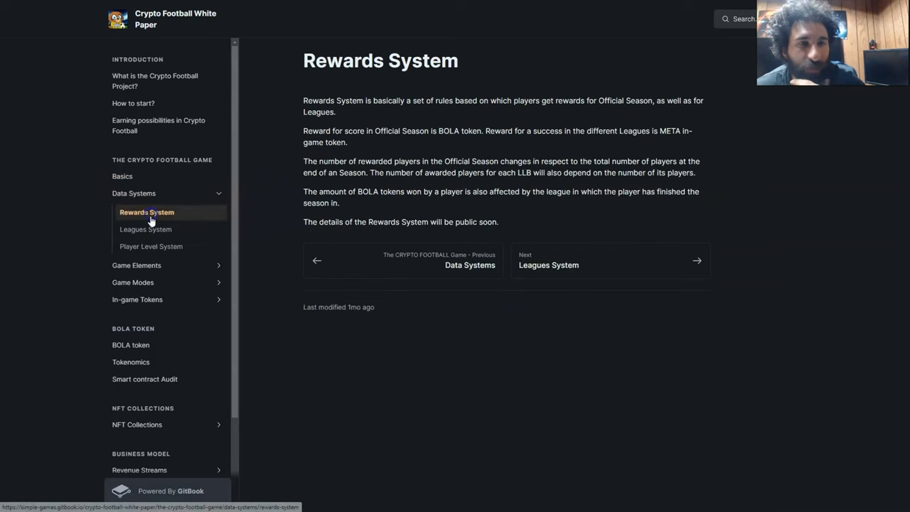
click(145, 229)
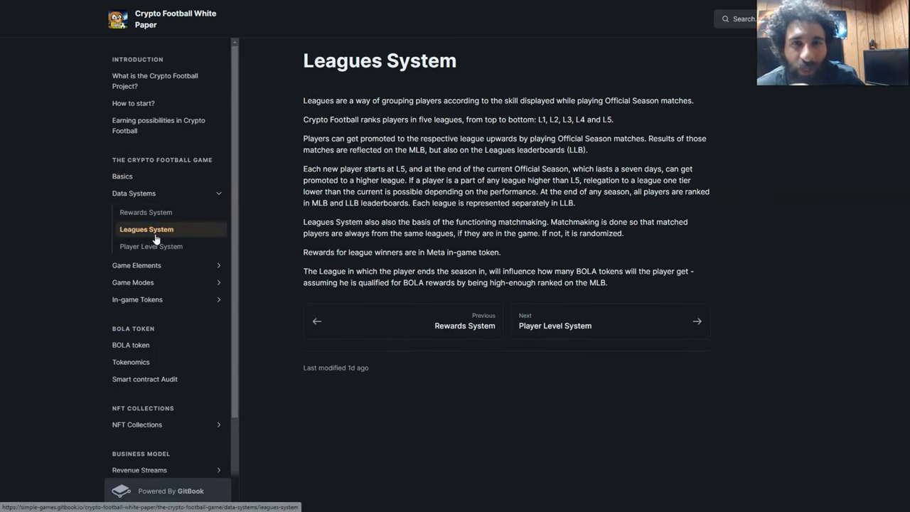
click(150, 246)
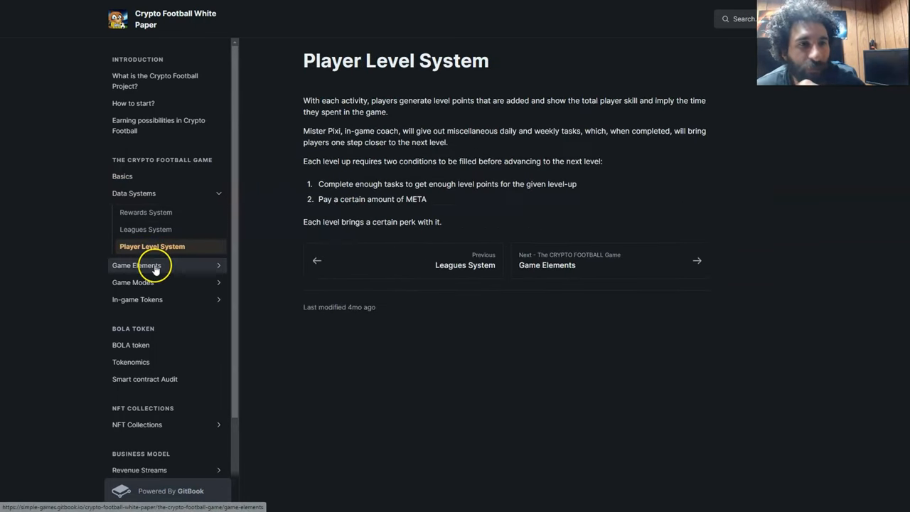
Page through The Match, Leaderboards, My Team and Football Players to the Formations page
click(137, 266)
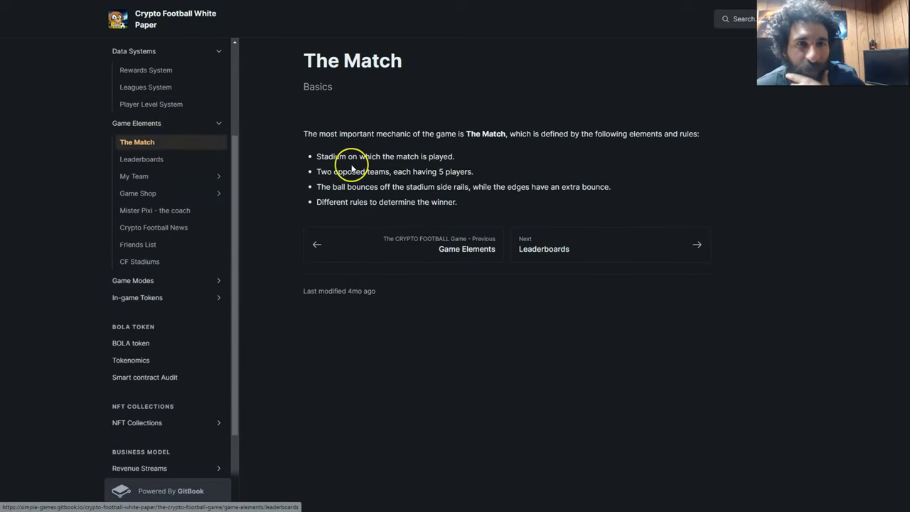
mouse_move(344, 168)
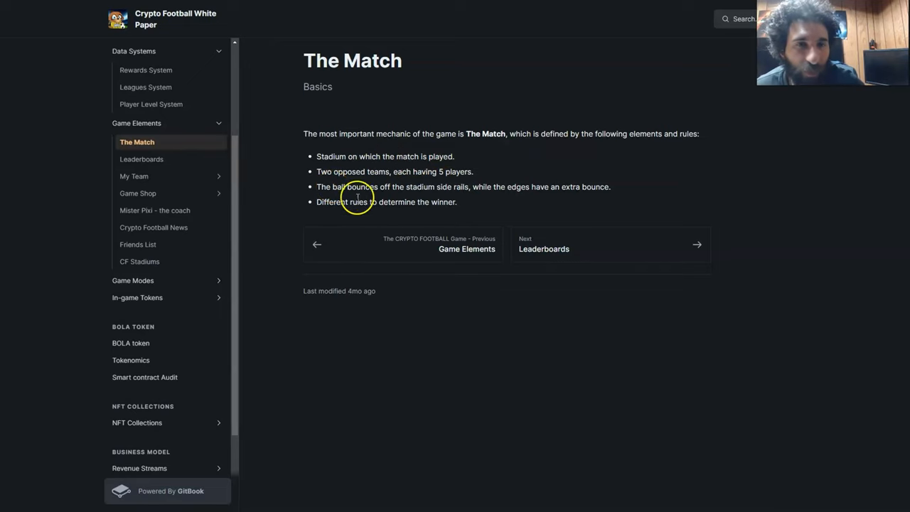
mouse_move(535, 190)
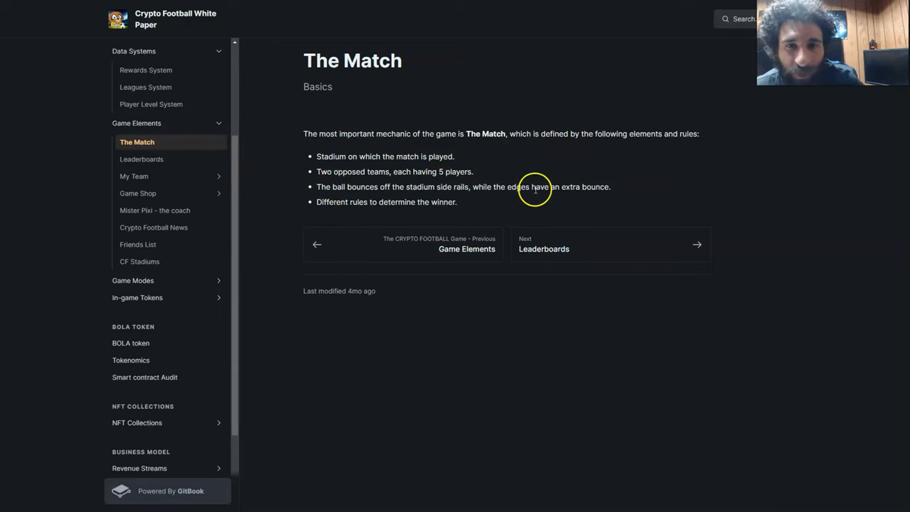
click(142, 159)
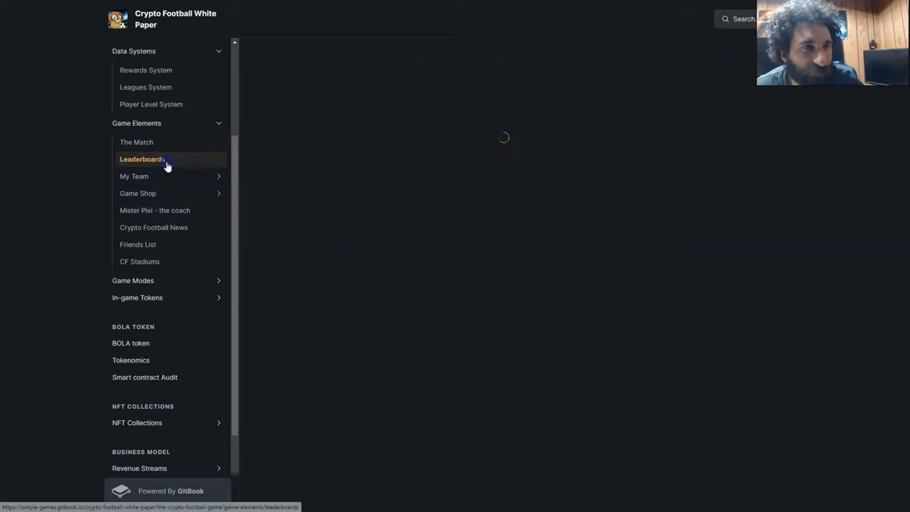
click(142, 159)
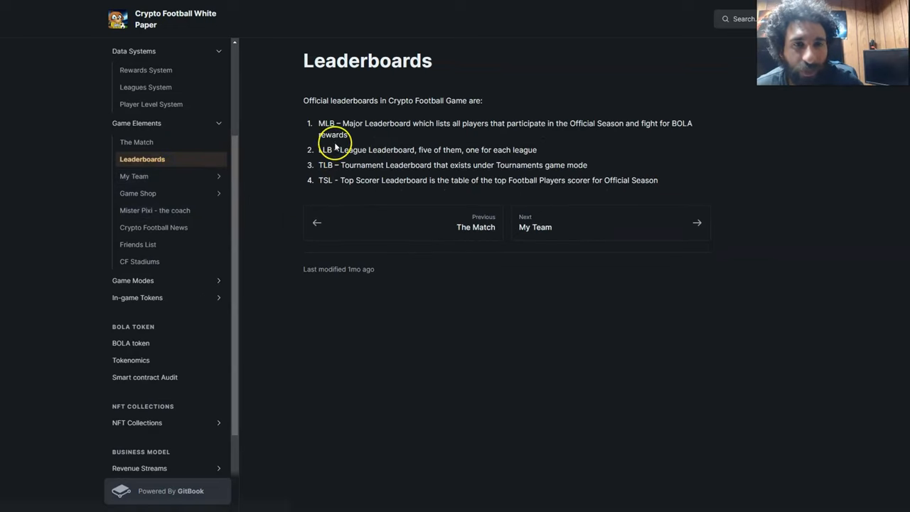
mouse_move(512, 127)
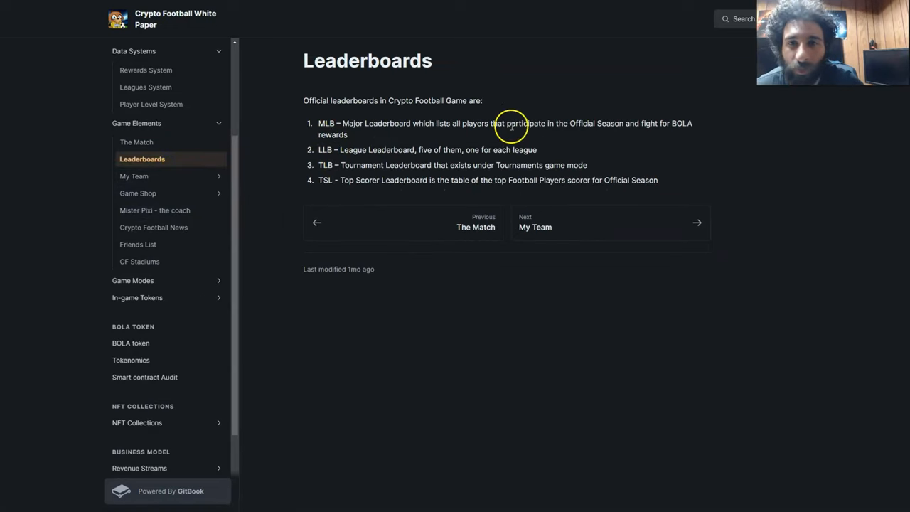
mouse_move(386, 179)
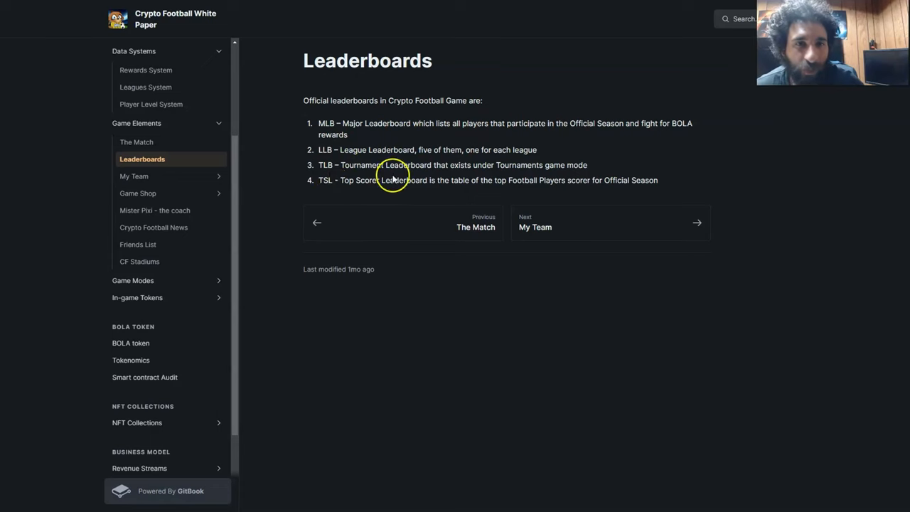
click(134, 176)
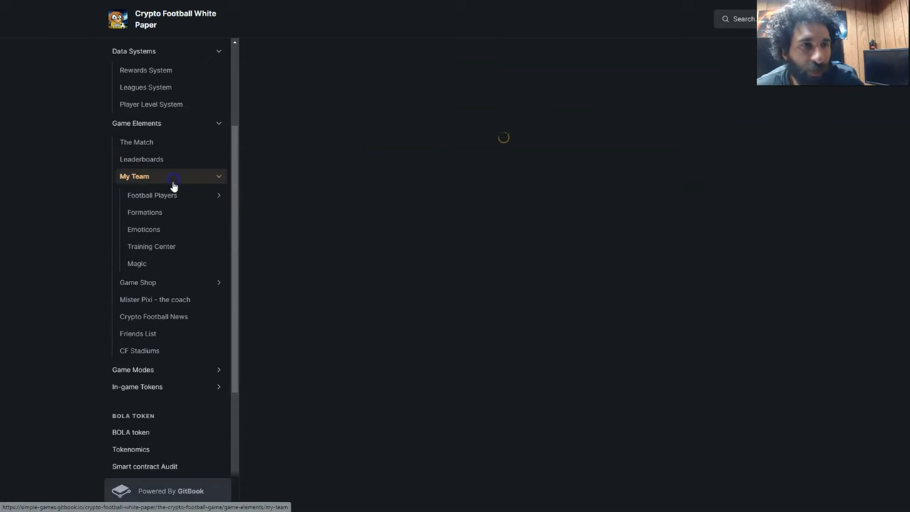
click(134, 176)
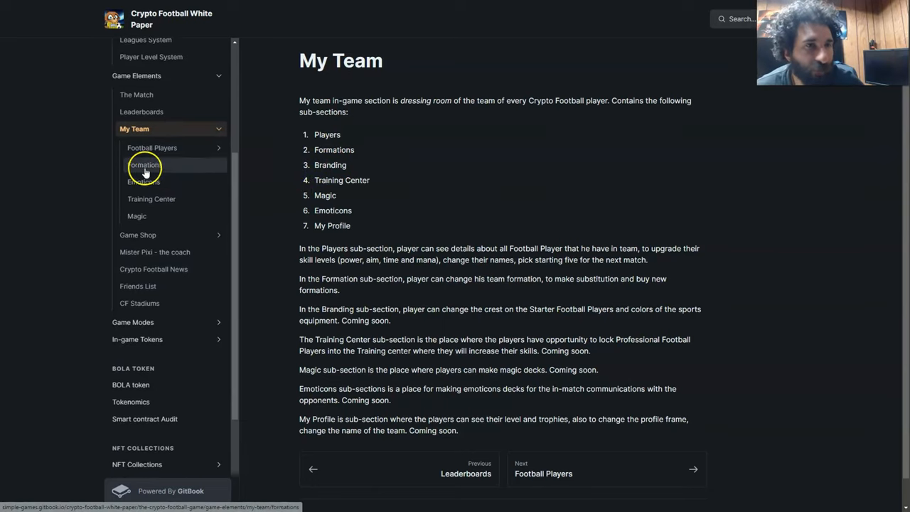
click(152, 146)
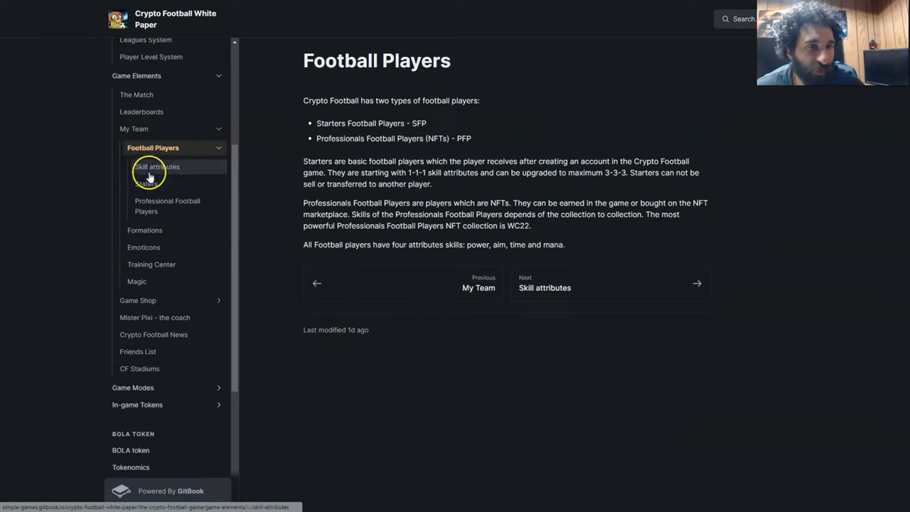
click(145, 231)
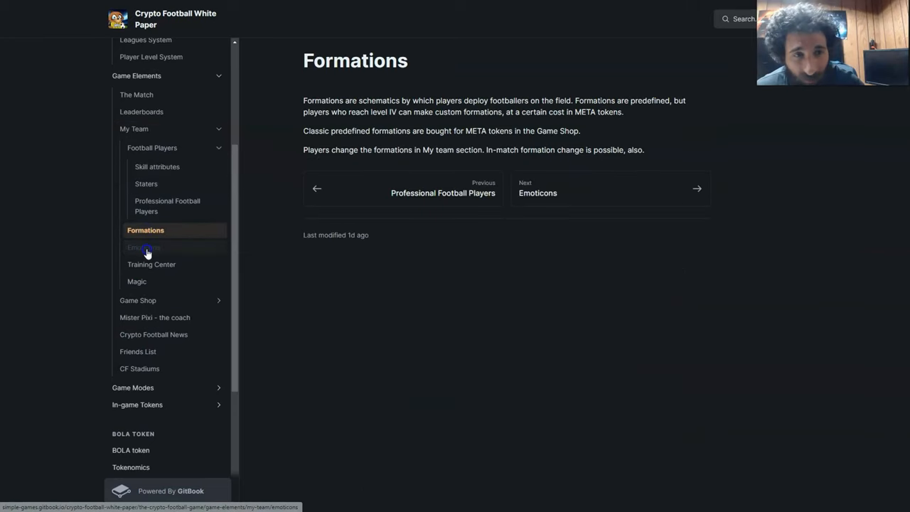
Page through Emoticons, Mister Pixi, Crypto Football News, Friends List and In-game Tokens
click(136, 282)
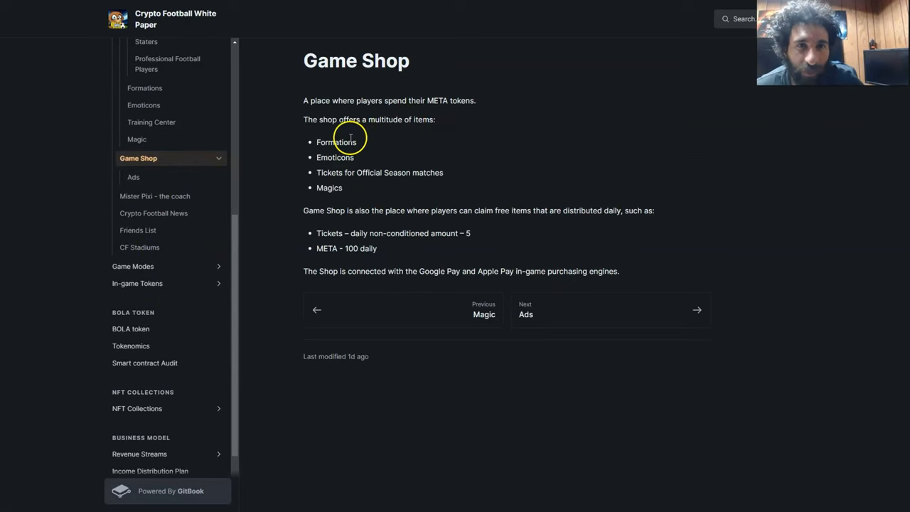
mouse_move(311, 188)
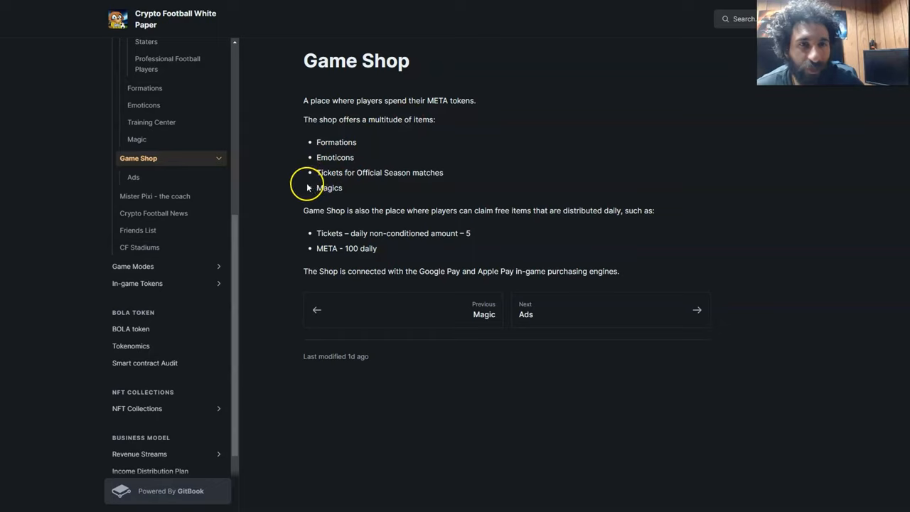
mouse_move(322, 233)
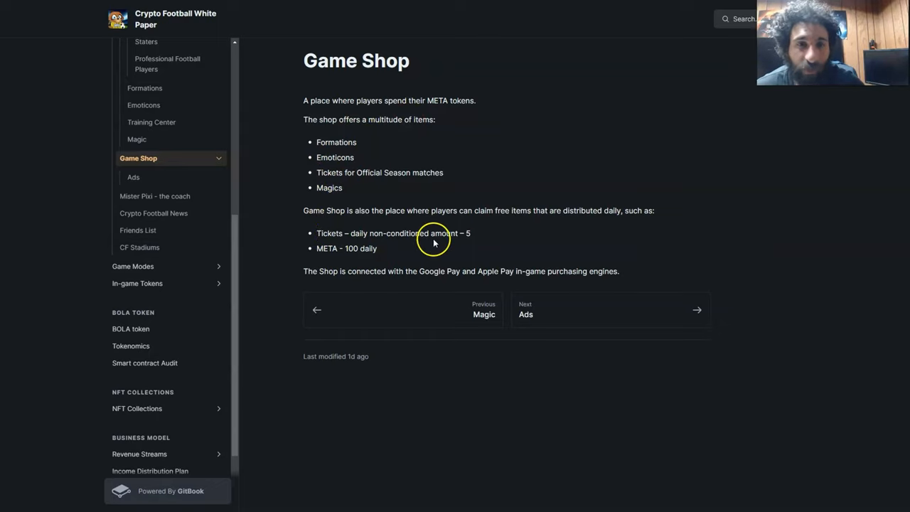
mouse_move(338, 253)
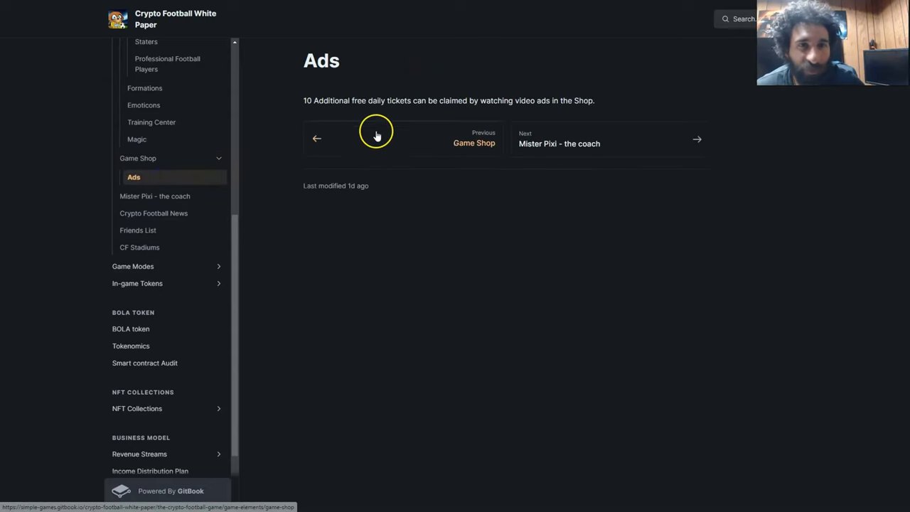
mouse_move(307, 114)
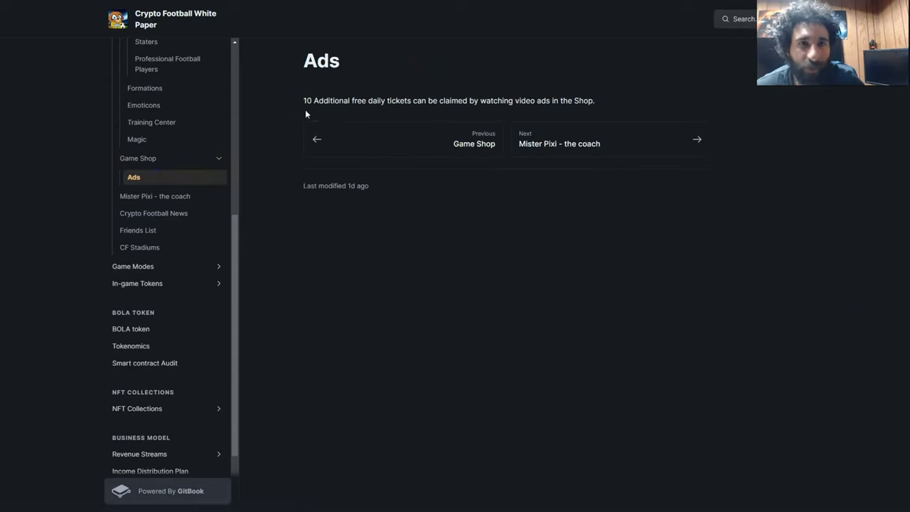
mouse_move(435, 111)
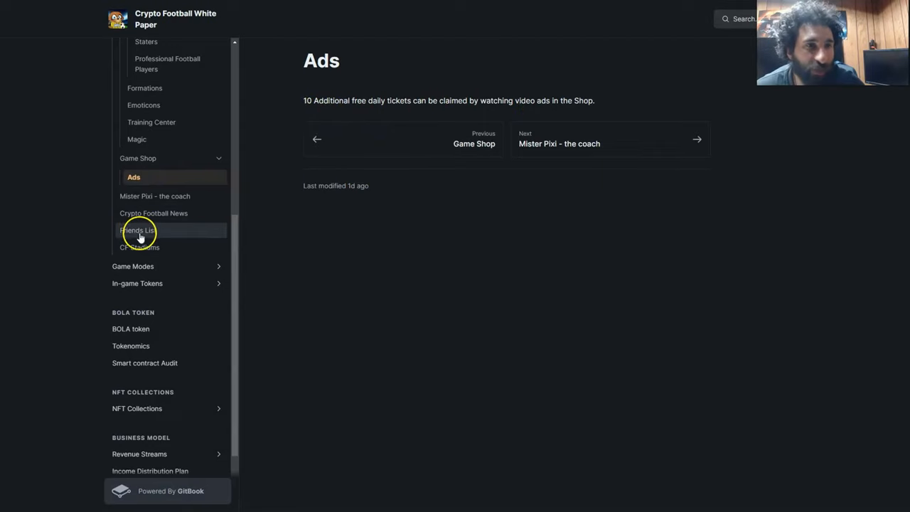
click(153, 196)
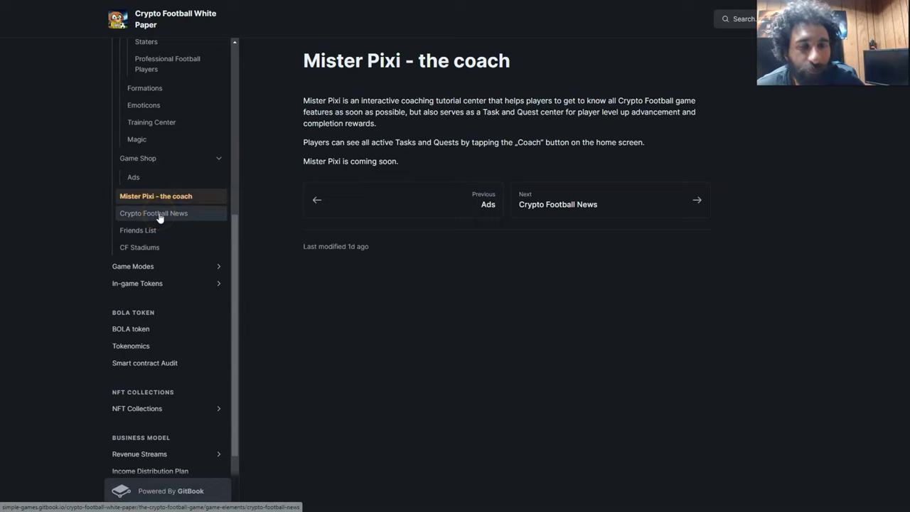
click(153, 213)
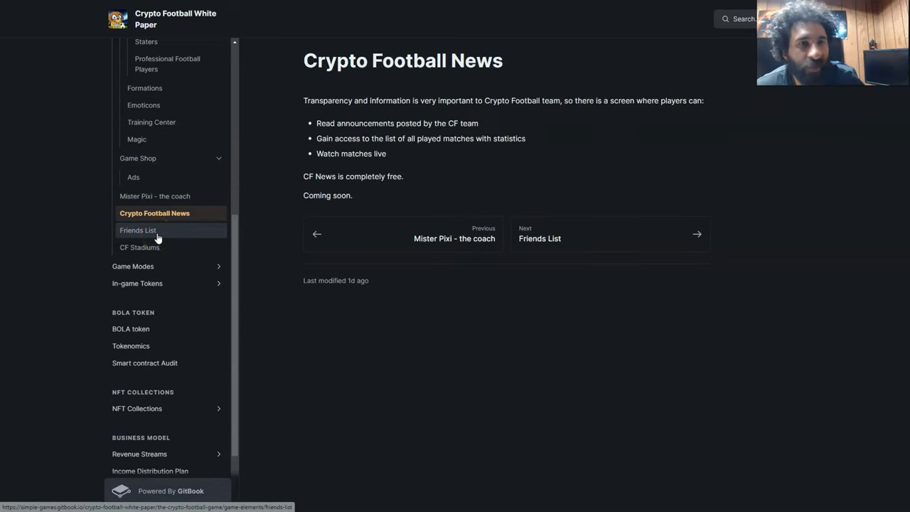
click(138, 230)
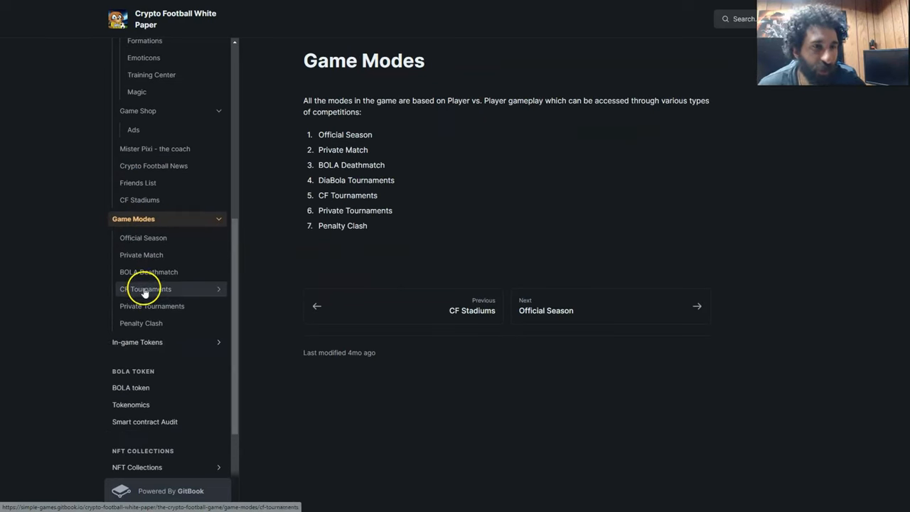
mouse_move(142, 347)
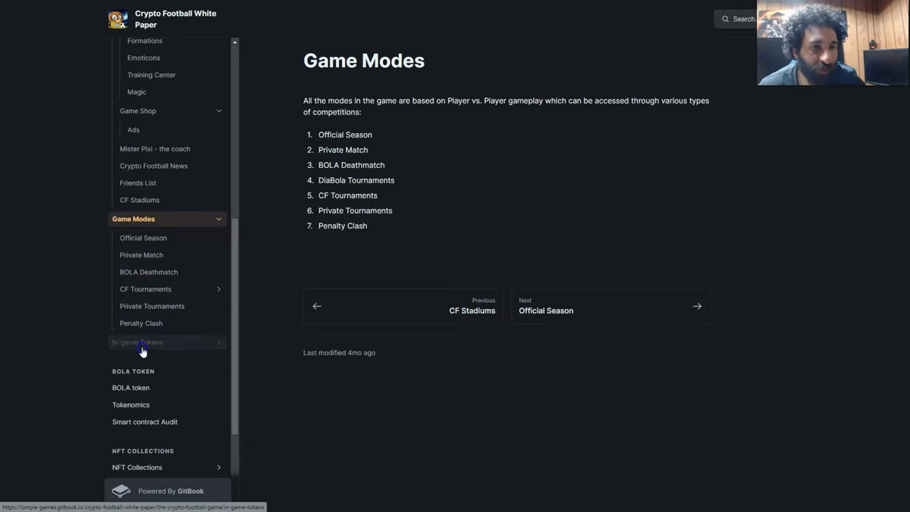
click(140, 341)
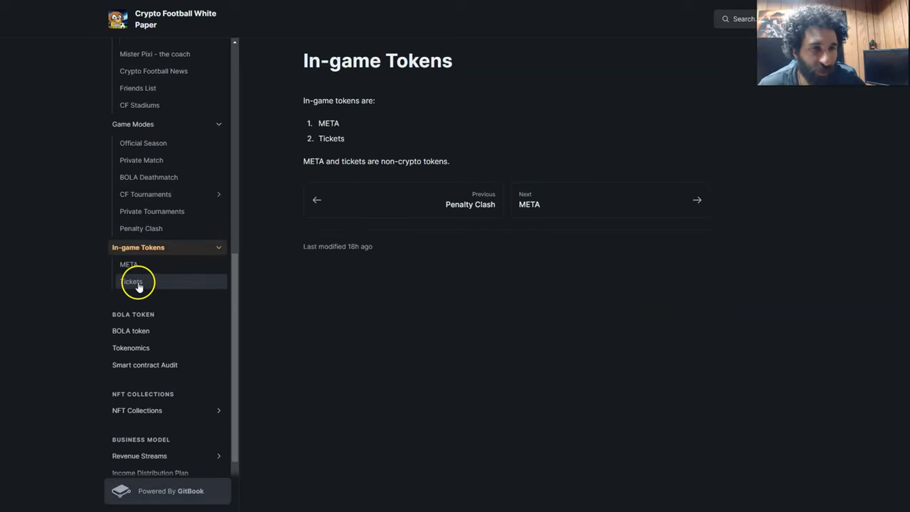
scroll(down, 3)
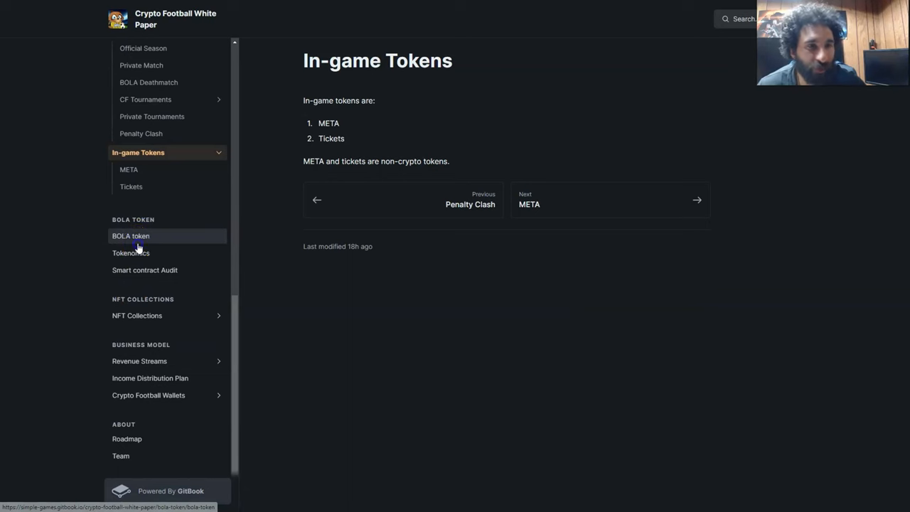
Read the BOLA token and Tokenomics distribution table pages, ending on NFT Collections
click(131, 236)
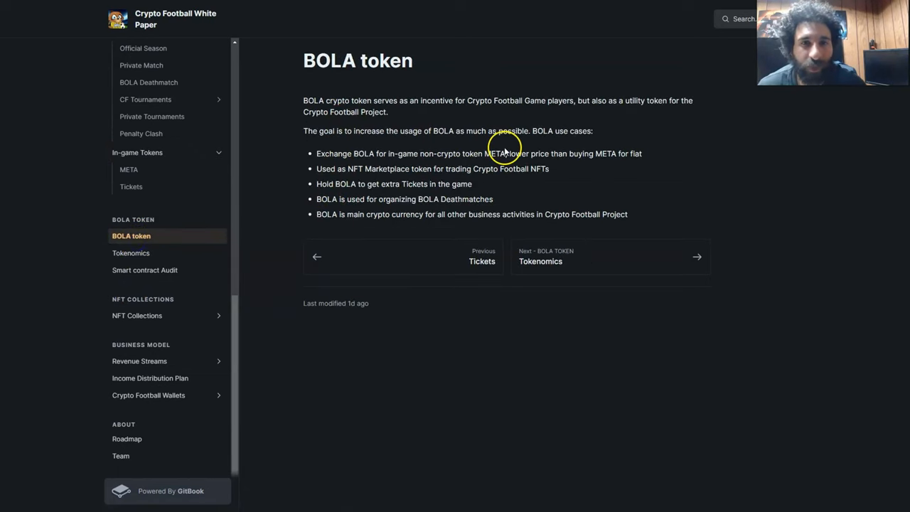
mouse_move(460, 168)
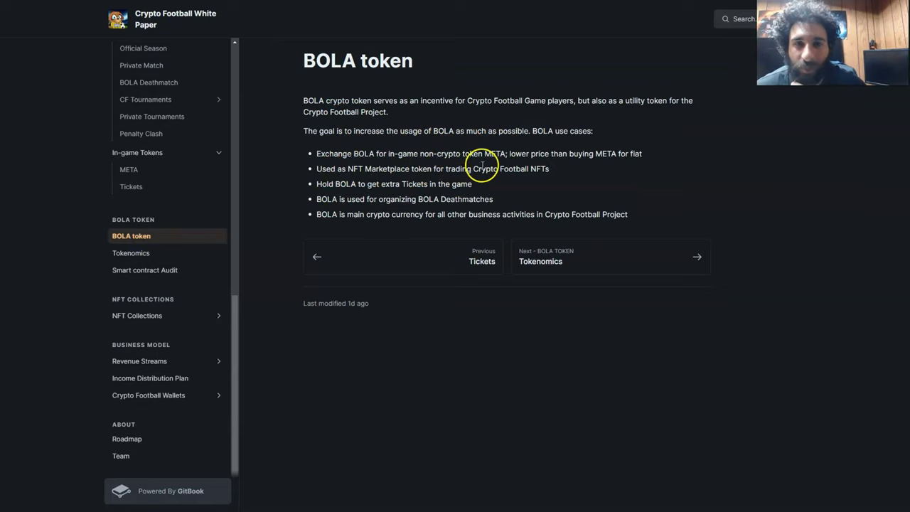
mouse_move(605, 165)
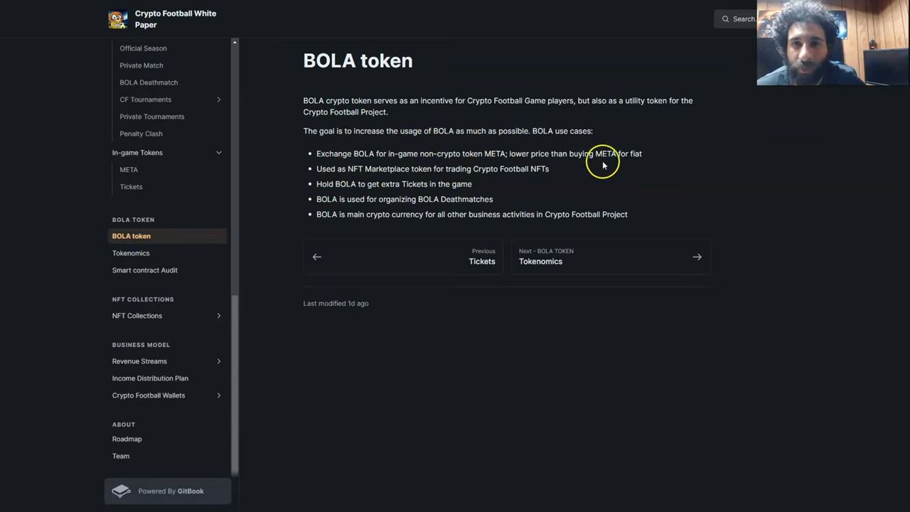
mouse_move(329, 176)
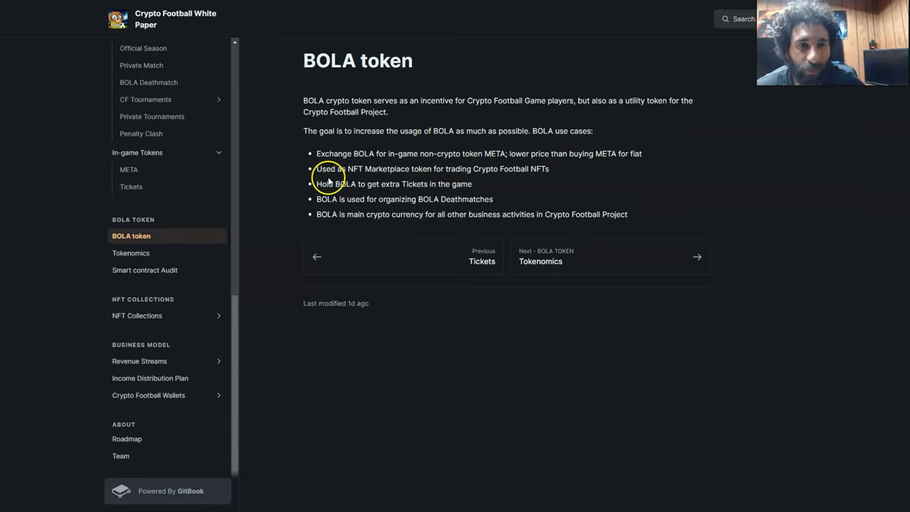
mouse_move(336, 193)
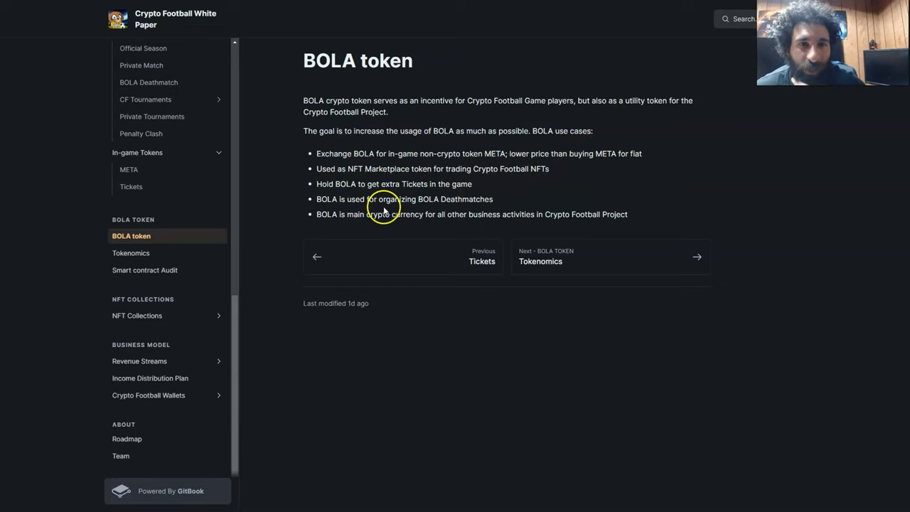
mouse_move(349, 208)
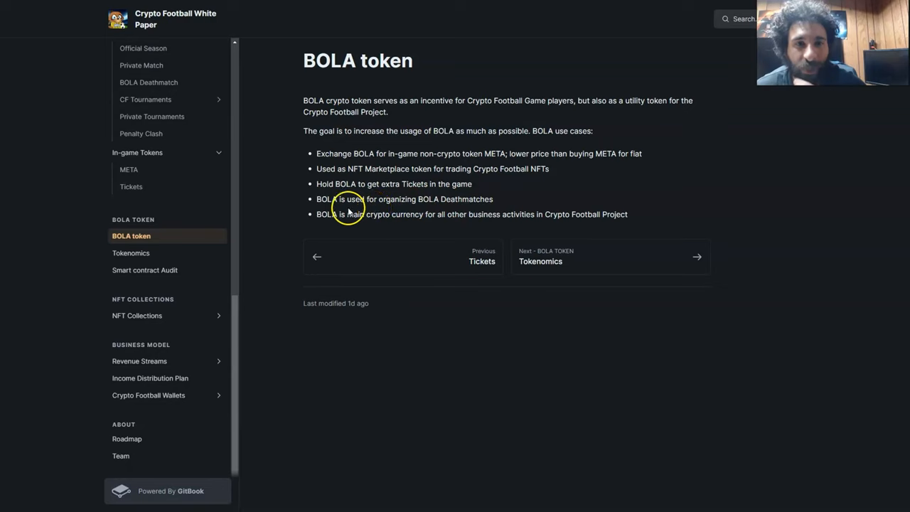
mouse_move(554, 213)
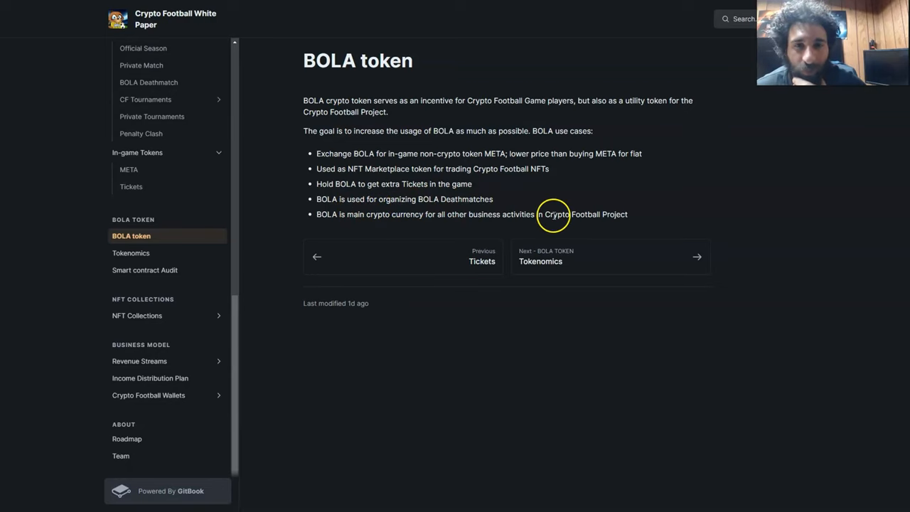
click(131, 253)
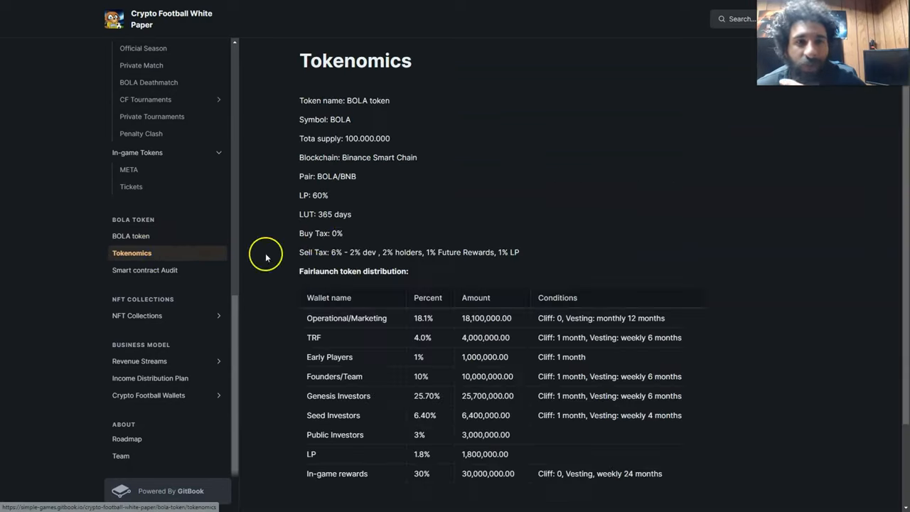
scroll(down, 3)
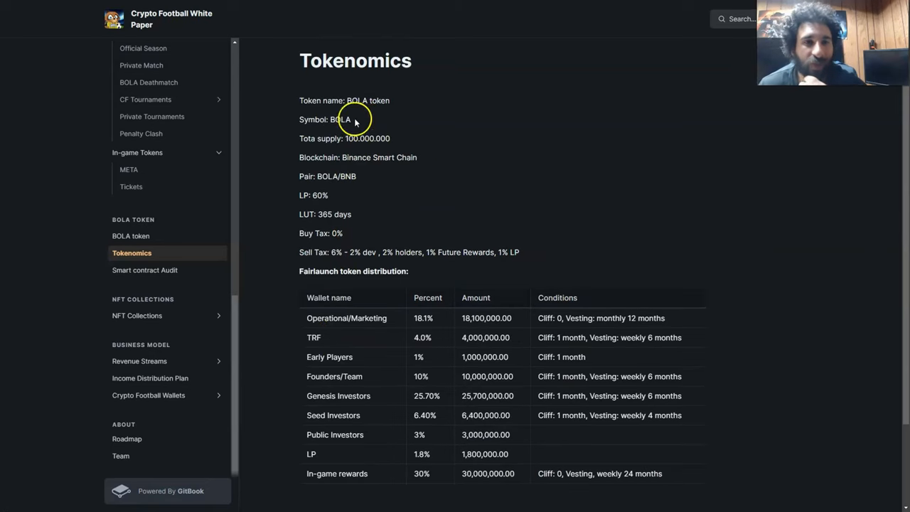
mouse_move(335, 252)
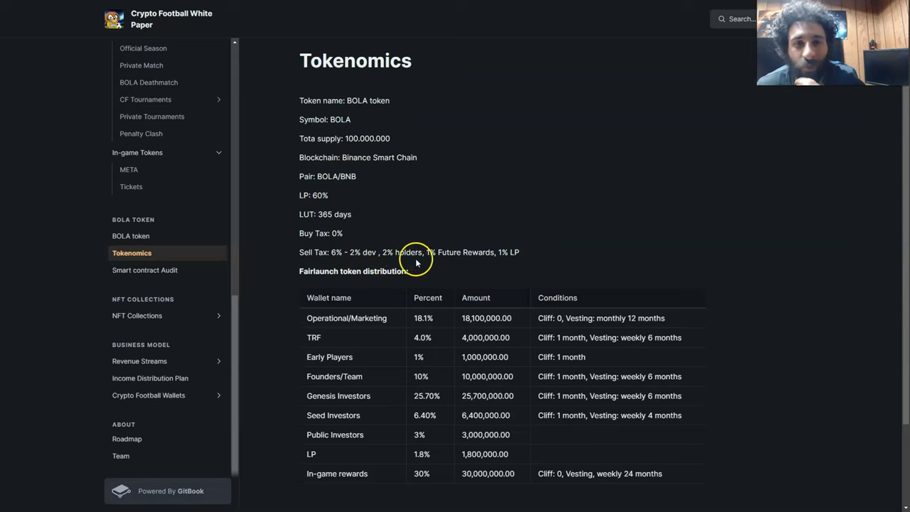
scroll(down, 3)
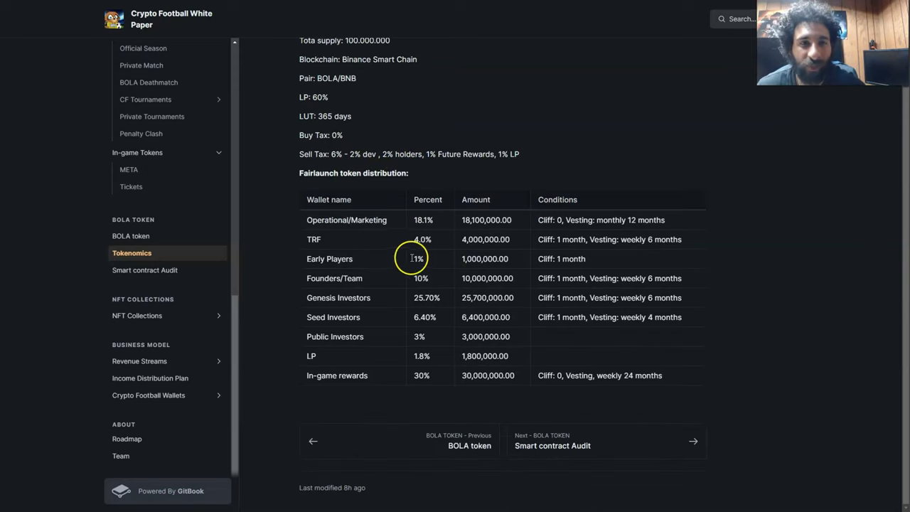
mouse_move(464, 298)
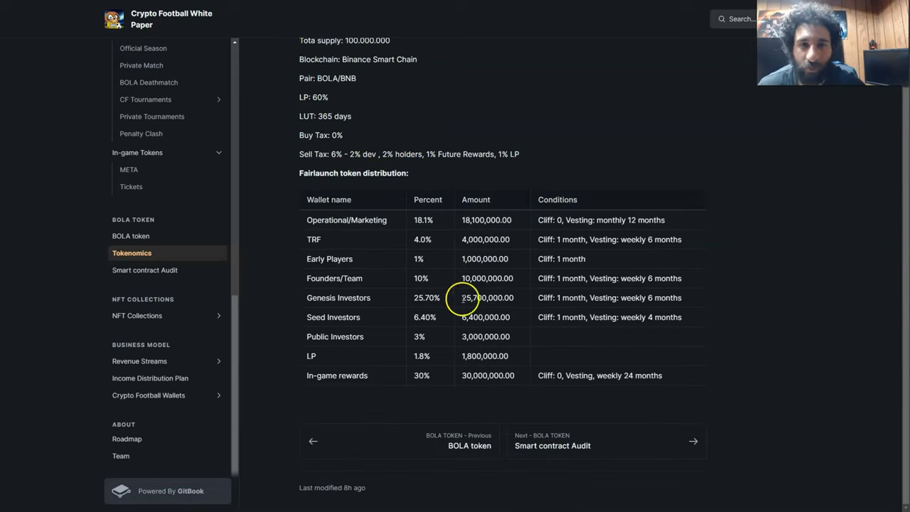
click(145, 270)
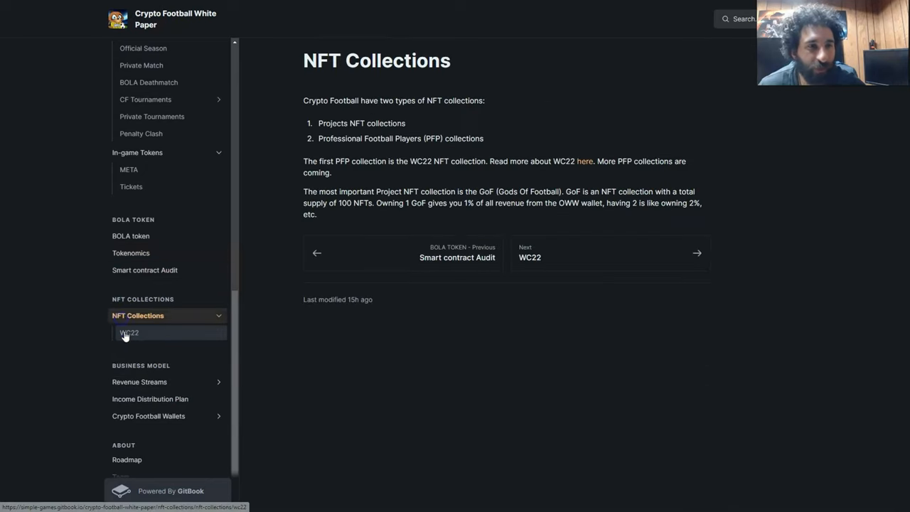
Page through the four Revenue Streams subpages to the Income Distribution Plan page
scroll(down, 3)
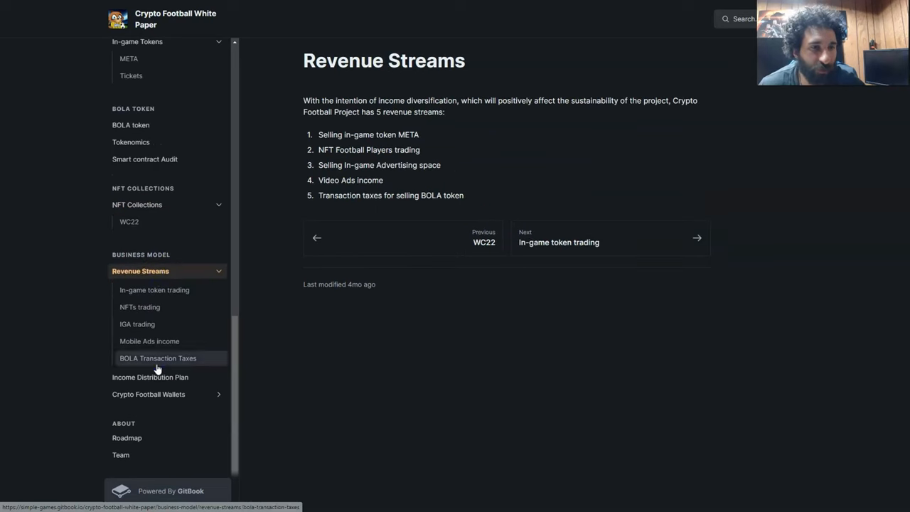
click(153, 290)
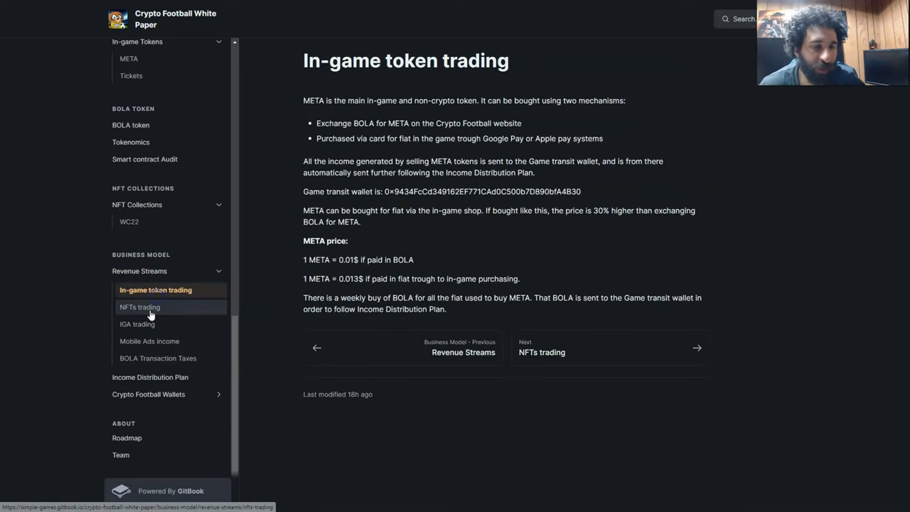
click(139, 308)
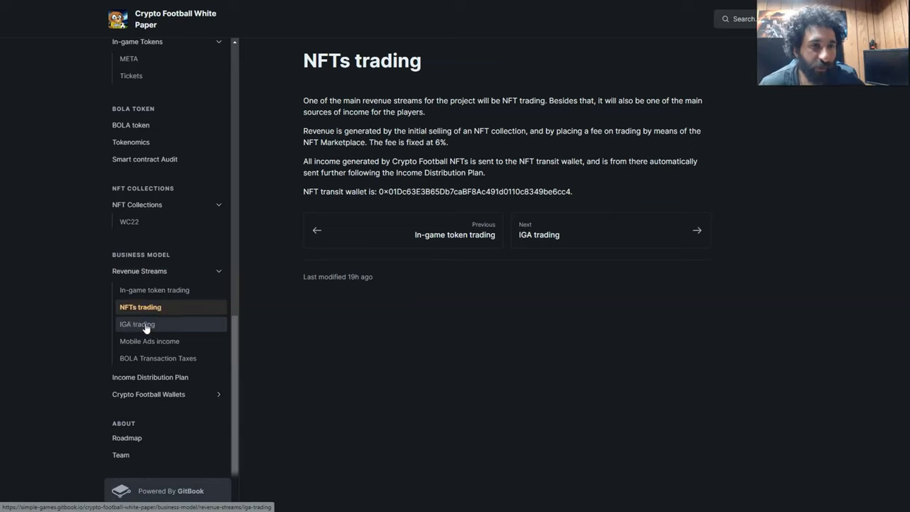
click(151, 342)
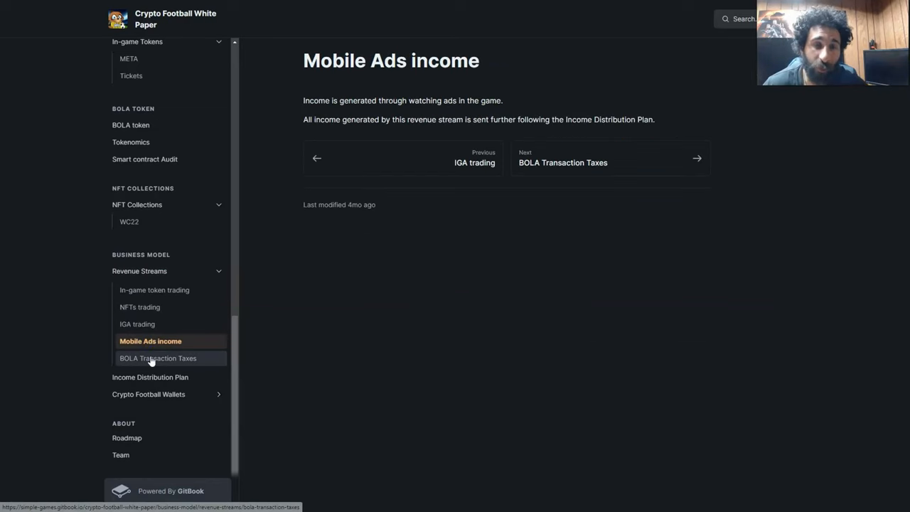
click(158, 358)
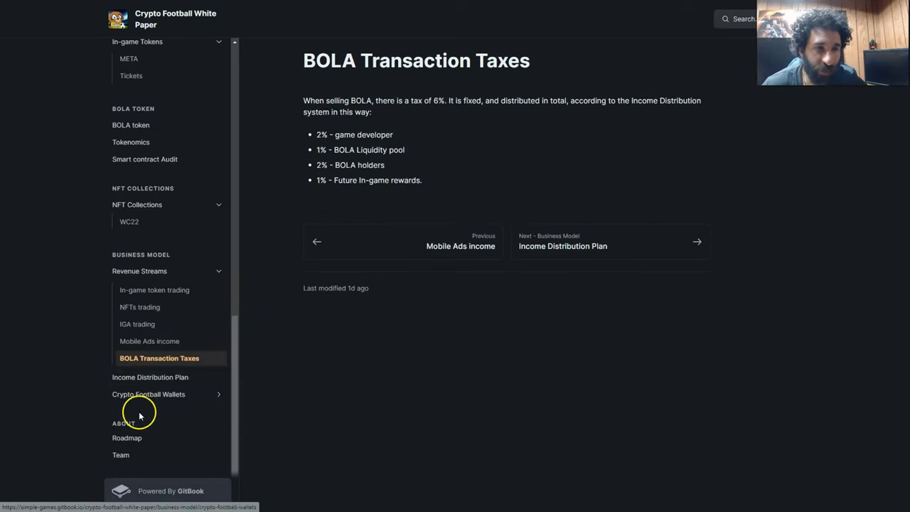
click(151, 377)
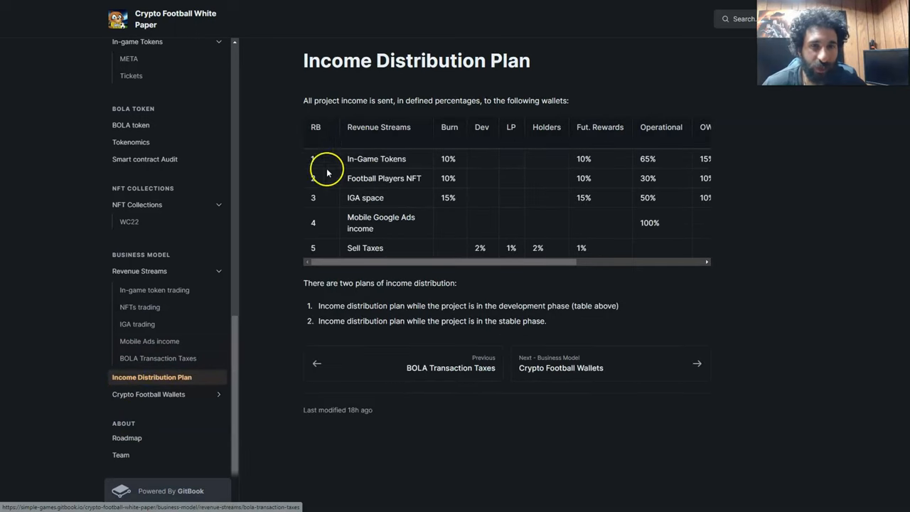
mouse_move(562, 107)
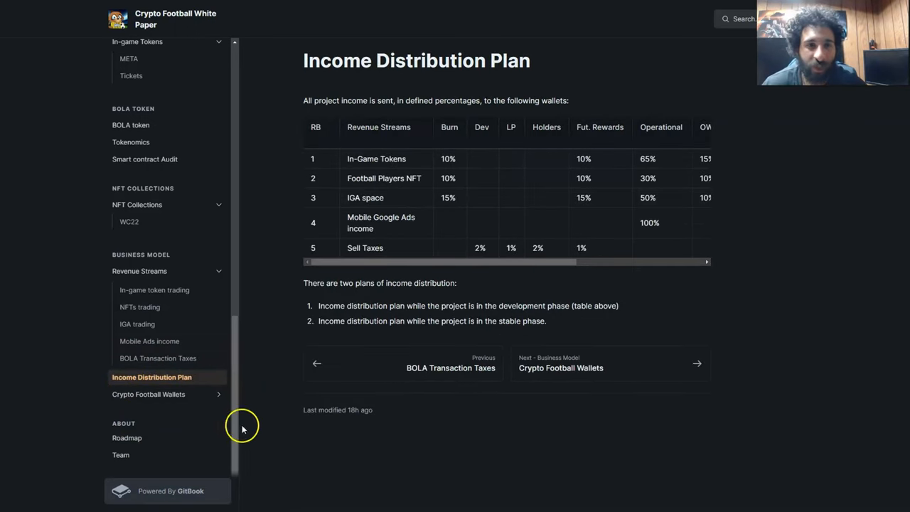
mouse_move(518, 321)
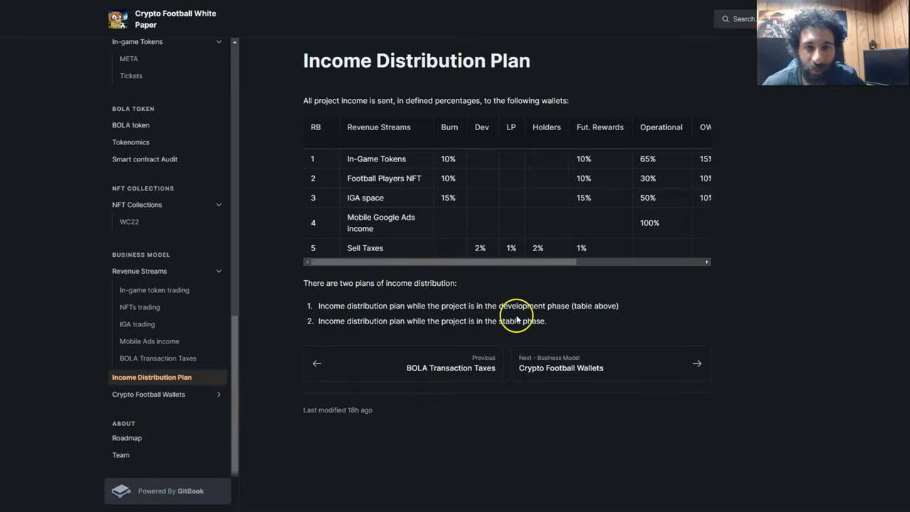
mouse_move(169, 397)
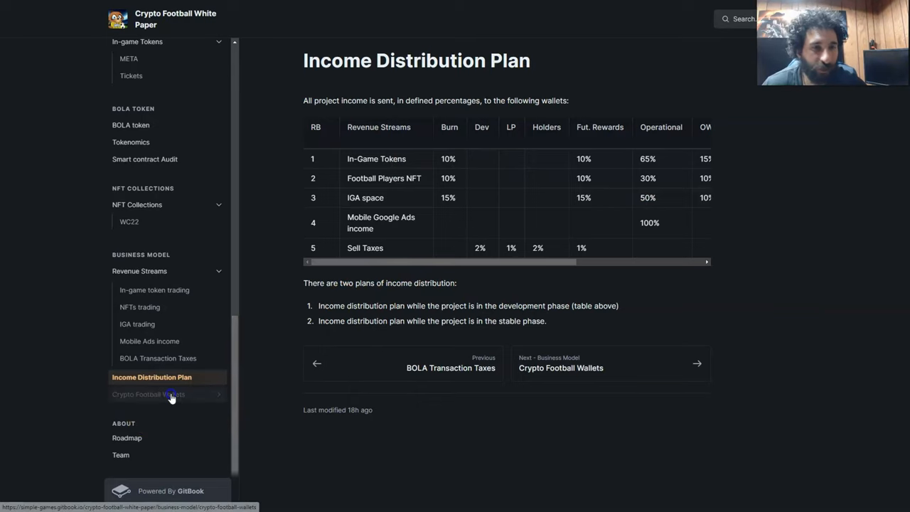
Page through Crypto Football Wallets, Ownership, NFT and Rewards Wallet pages
click(169, 395)
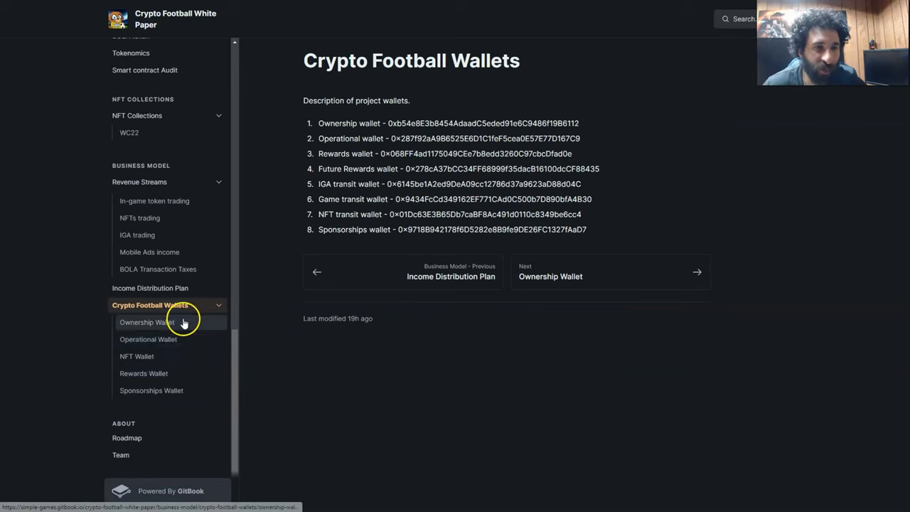
click(168, 322)
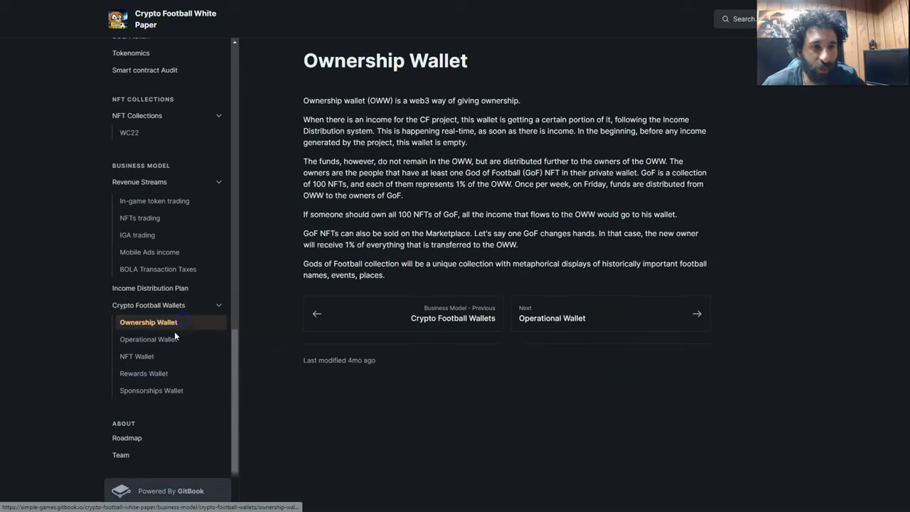
click(137, 355)
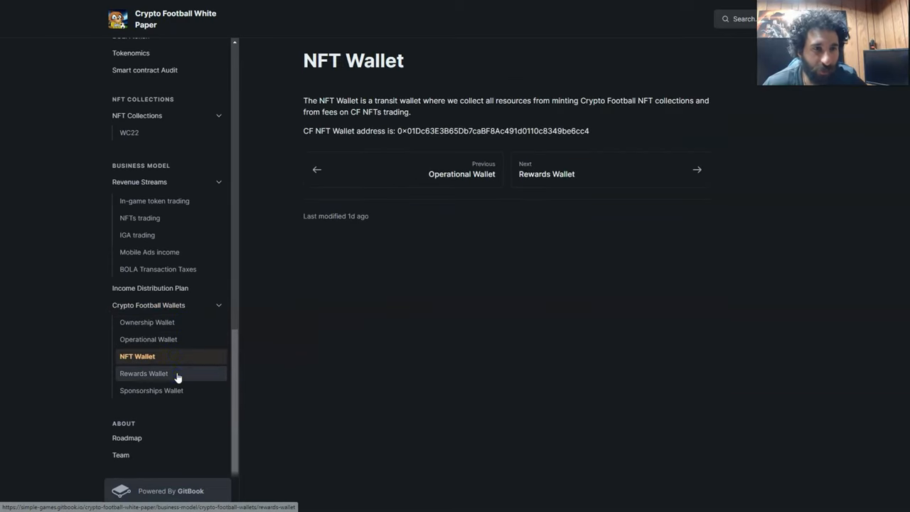
click(150, 390)
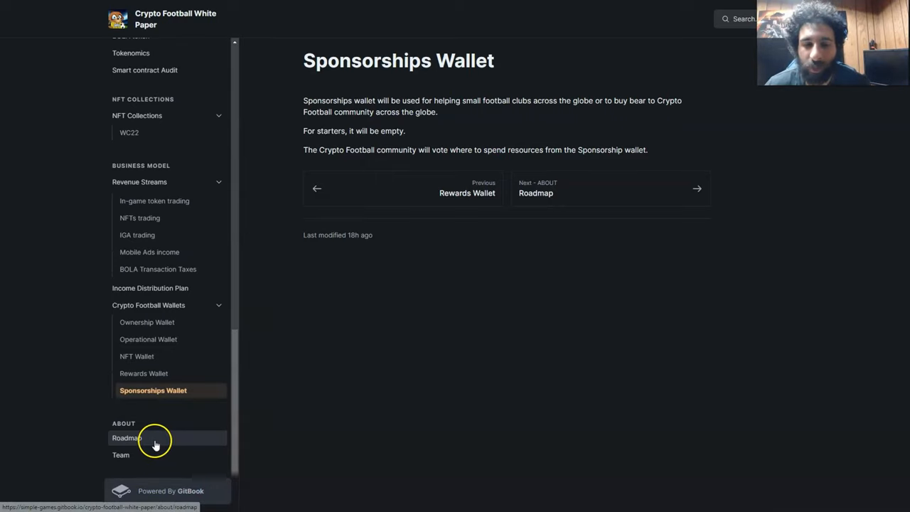
mouse_move(45, 458)
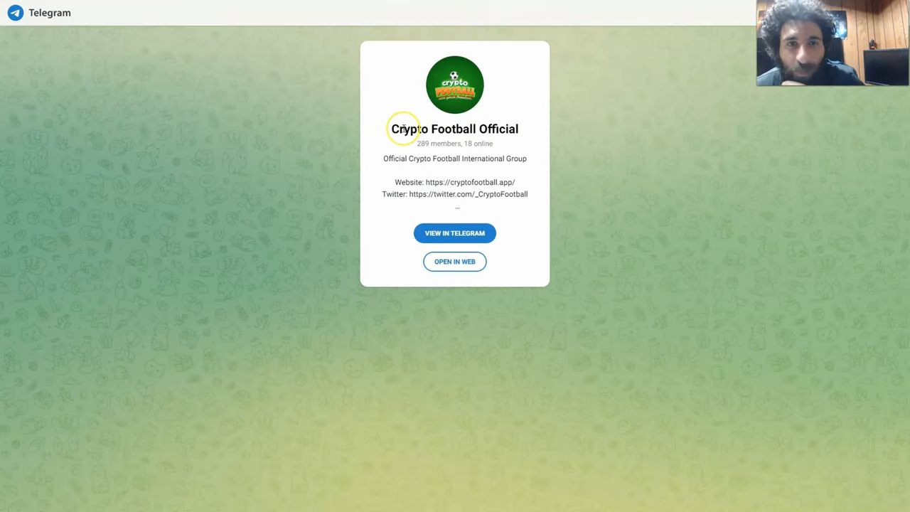
mouse_move(413, 145)
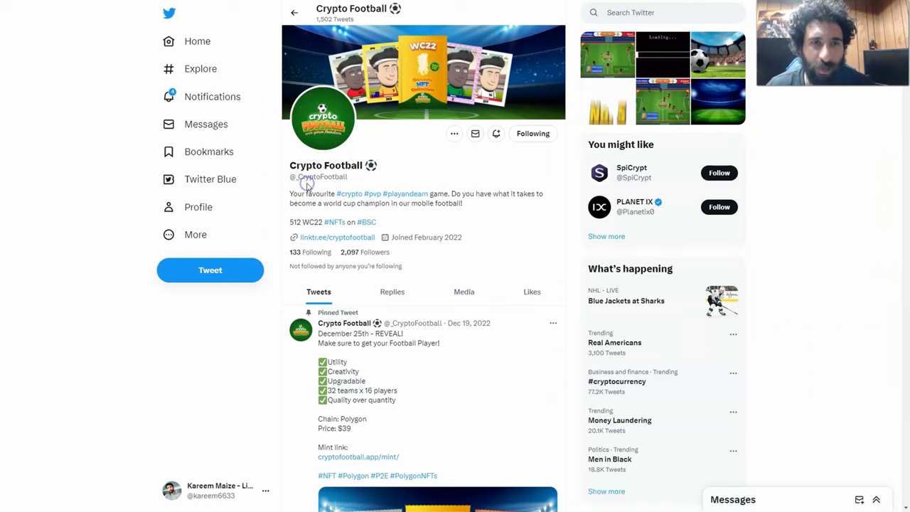
scroll(down, 3)
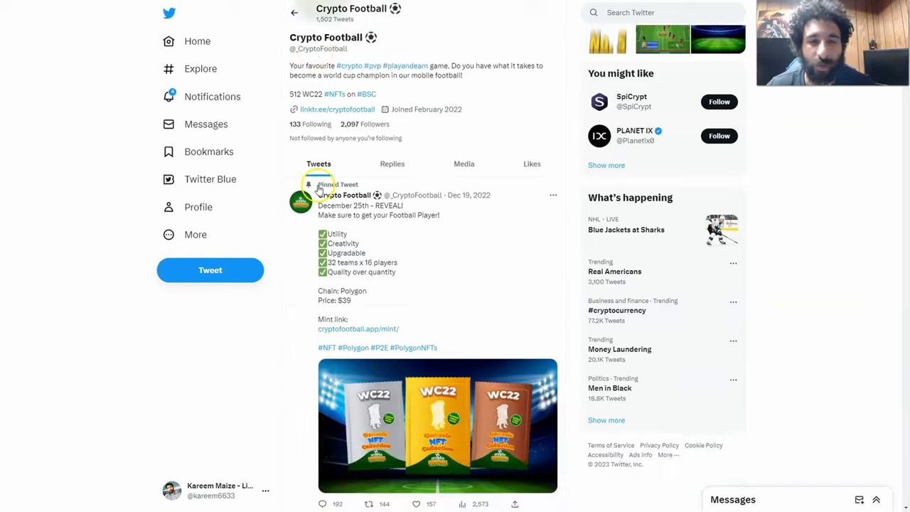
scroll(down, 3)
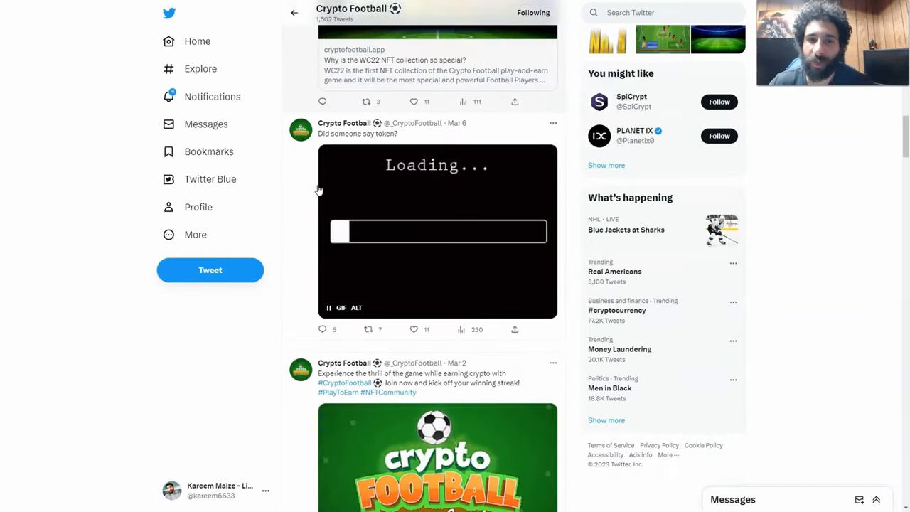
scroll(down, 3)
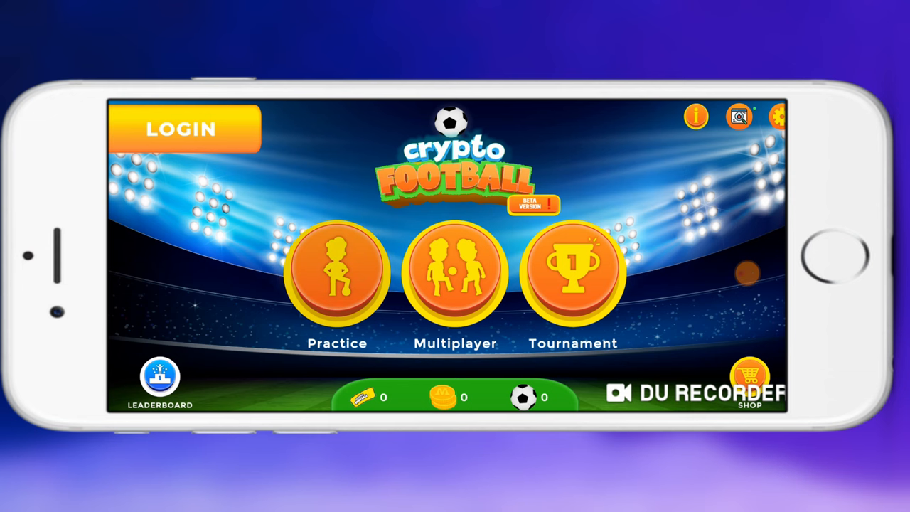
Start a TEST vs CPU match from the mobile home screen, clock at 03:00
click(336, 279)
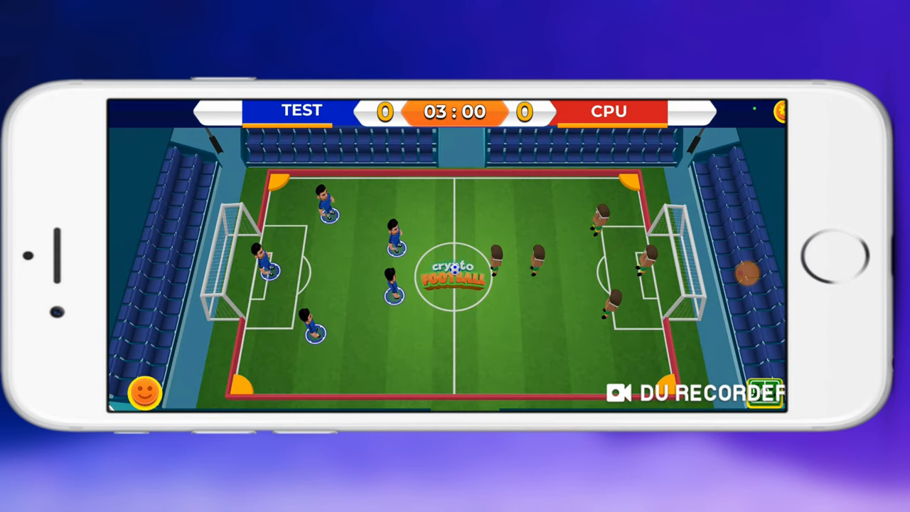